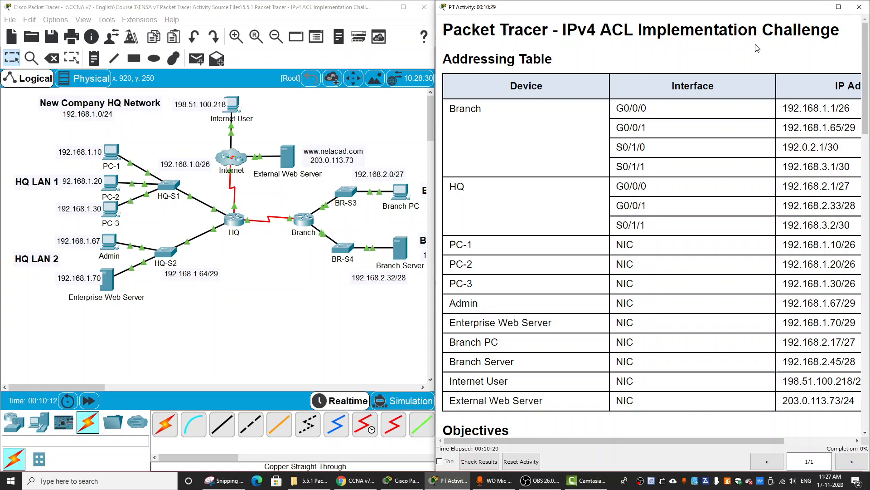
- Review the activity instructions covering the ACL 101 requirements for HQ
scroll(down, 3)
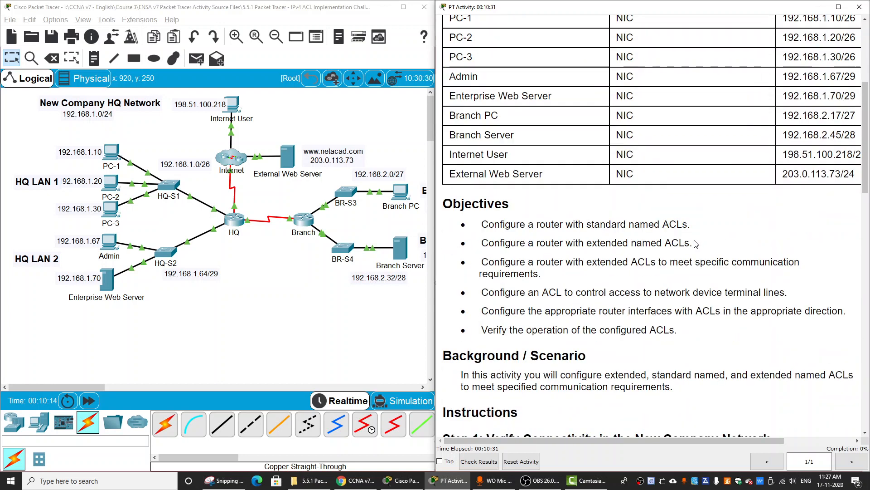
scroll(down, 3)
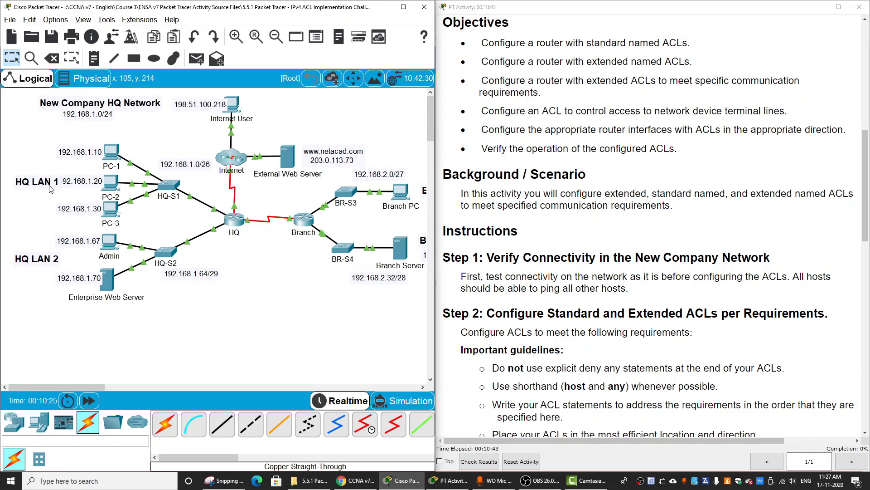
mouse_move(88, 148)
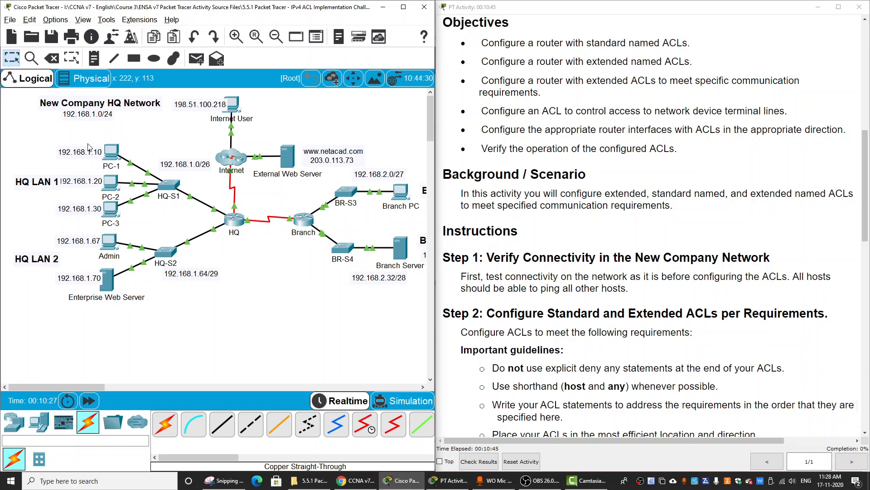
mouse_move(237, 225)
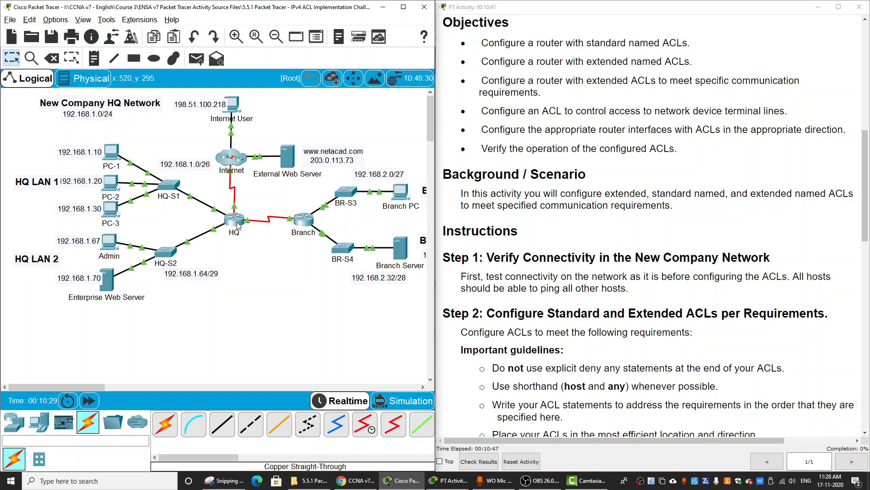
mouse_move(261, 227)
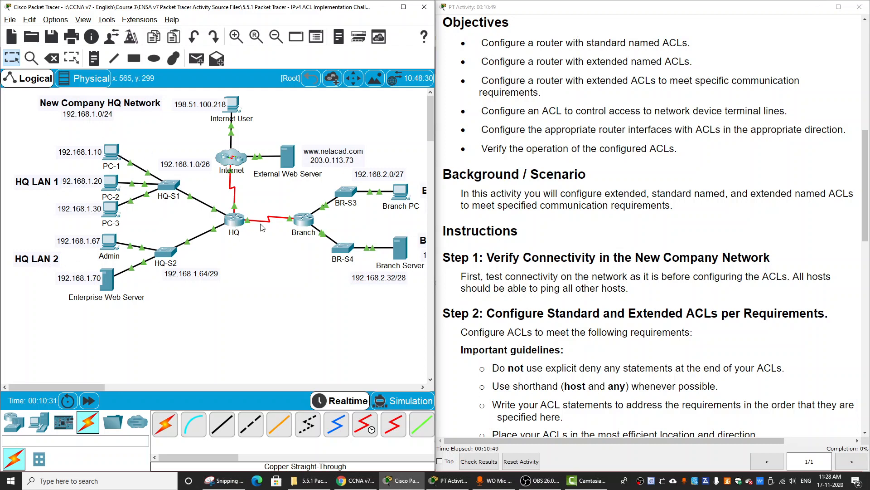
mouse_move(285, 229)
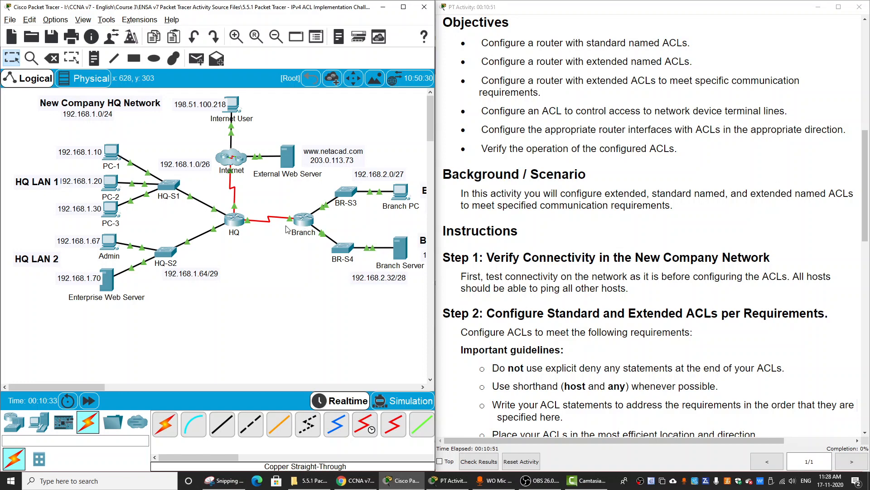
mouse_move(157, 355)
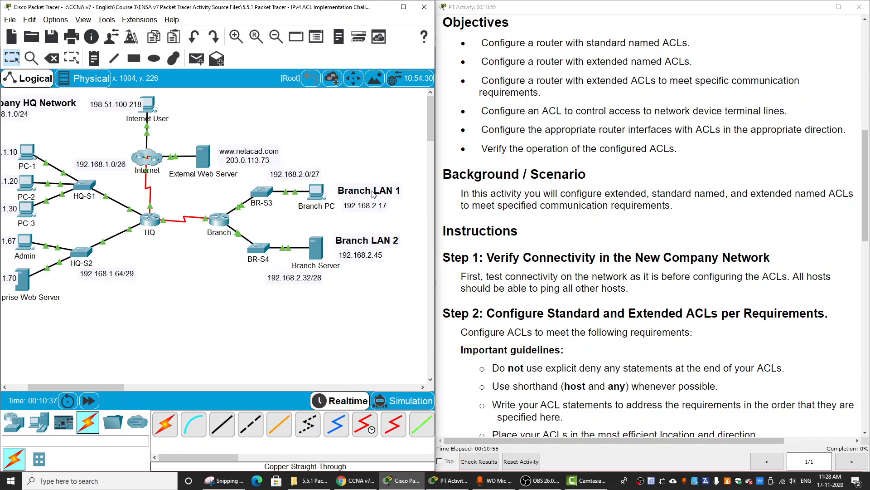
mouse_move(343, 305)
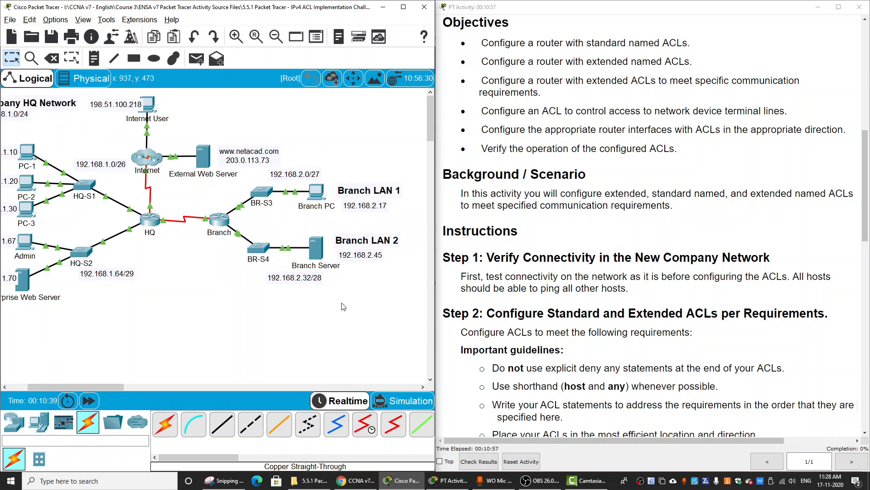
mouse_move(155, 225)
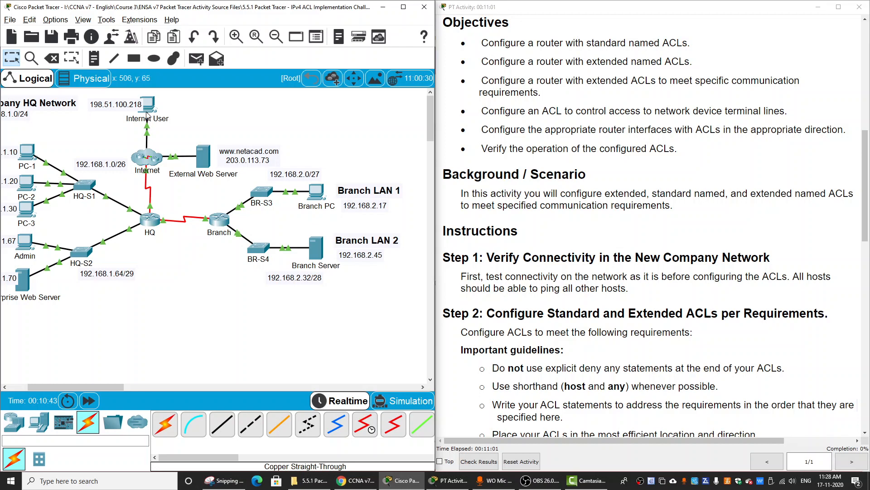
mouse_move(242, 169)
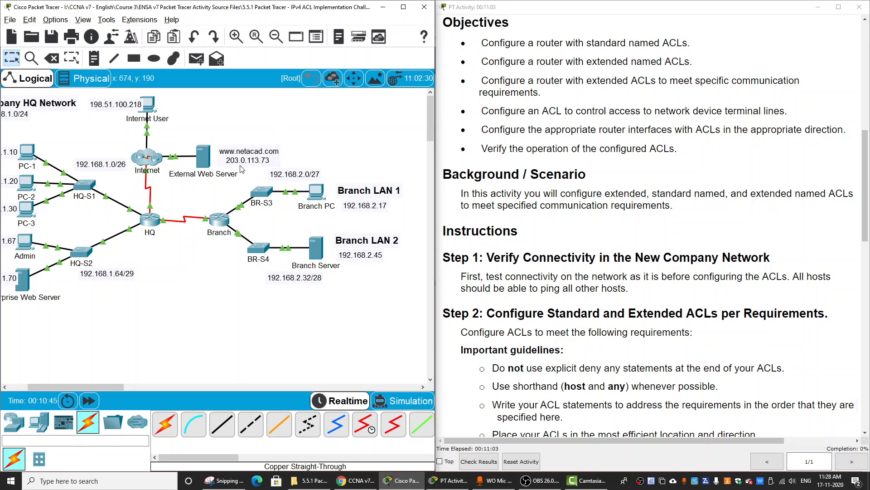
mouse_move(154, 109)
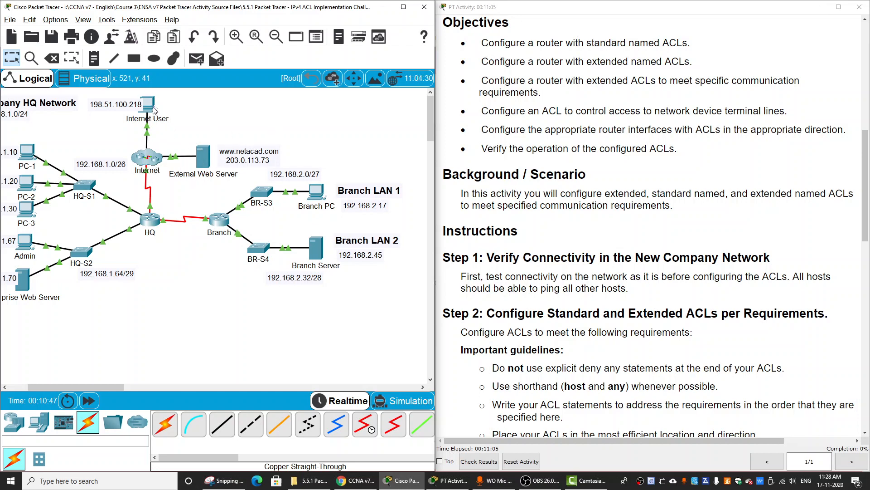
mouse_move(163, 238)
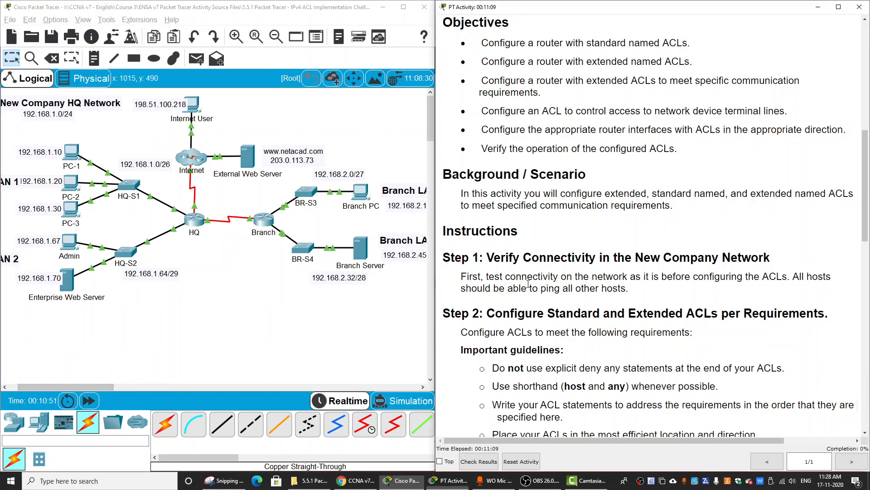
scroll(down, 3)
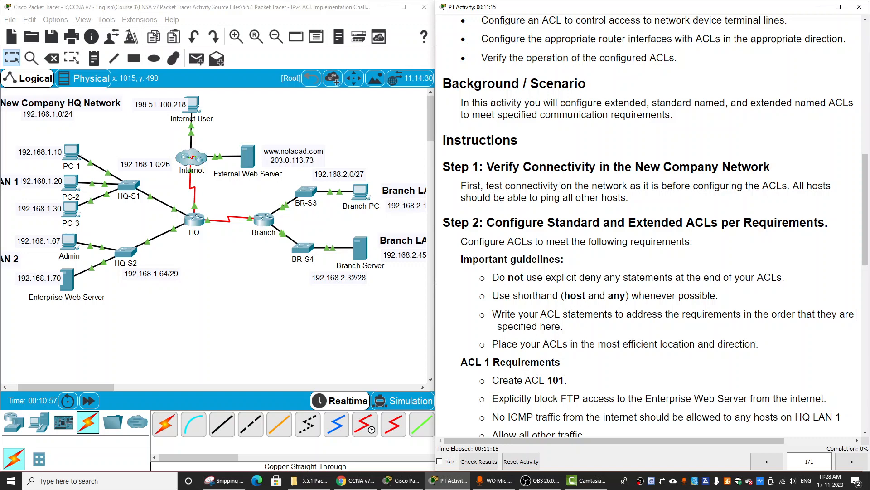
scroll(up, 3)
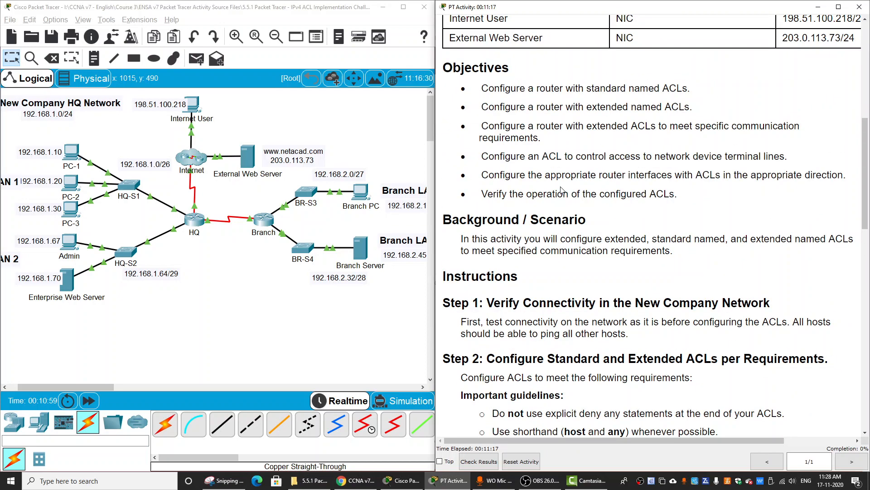
scroll(down, 3)
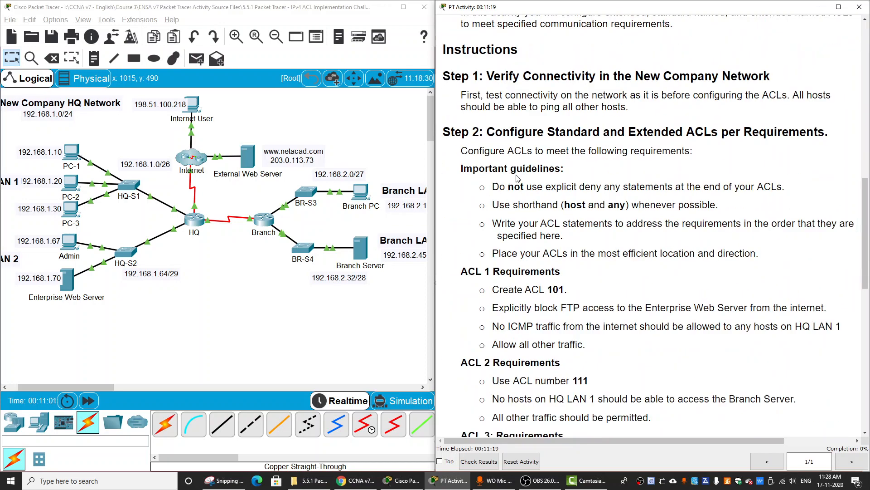
double_click(511, 169)
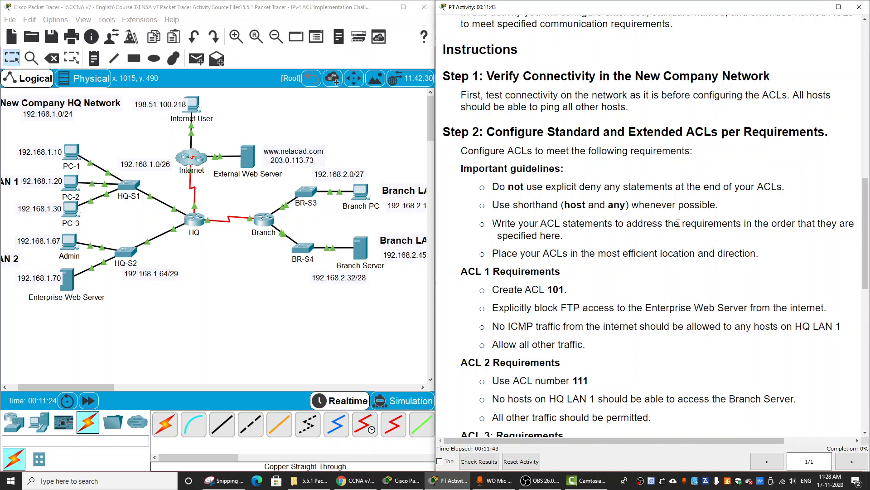
mouse_move(818, 237)
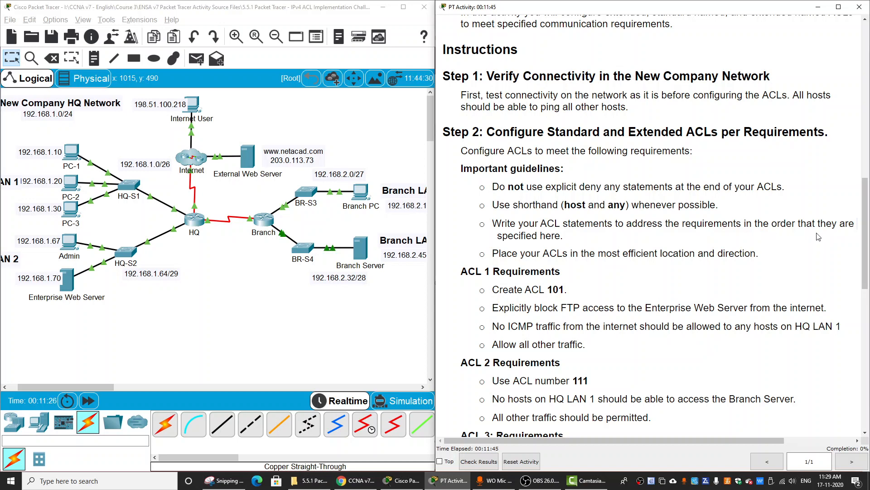
mouse_move(553, 278)
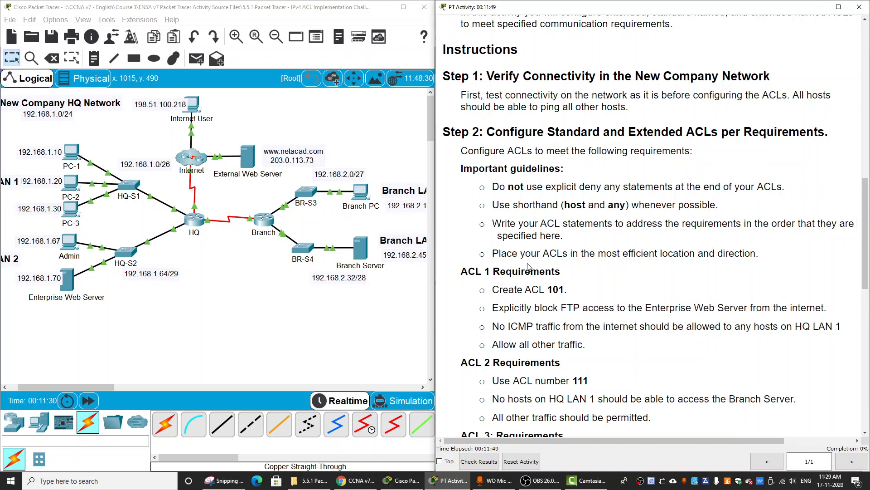
mouse_move(609, 257)
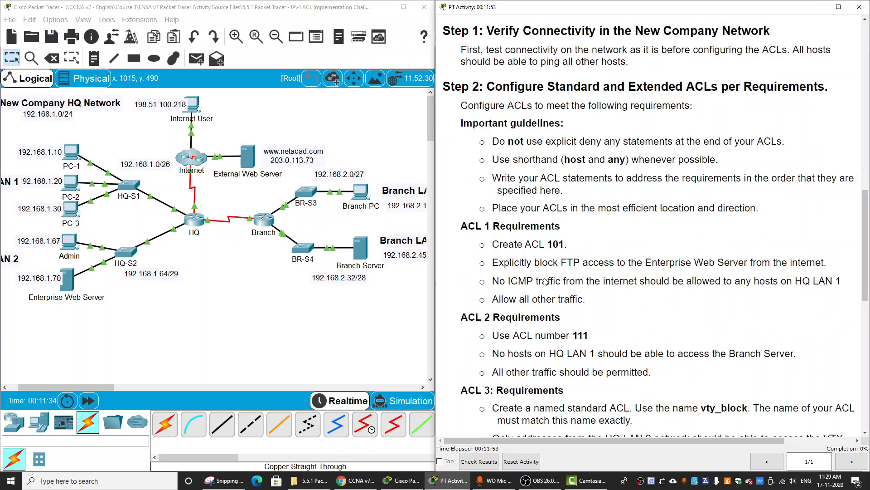
scroll(down, 3)
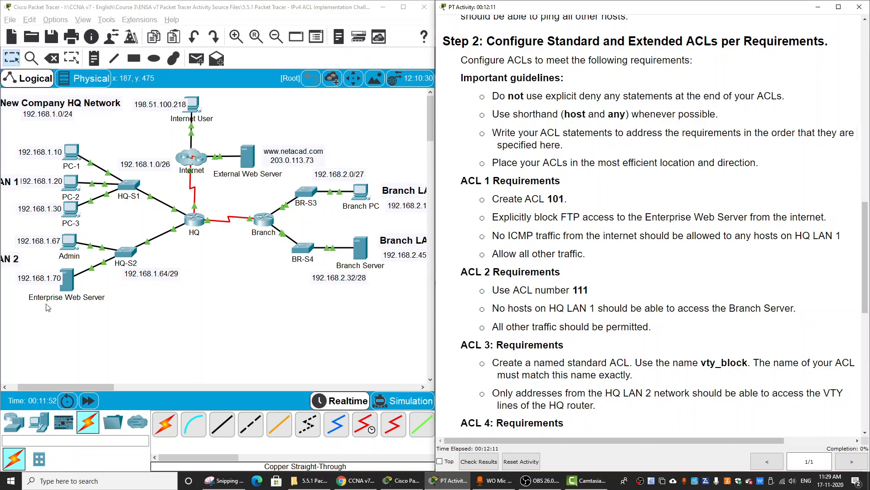
mouse_move(76, 291)
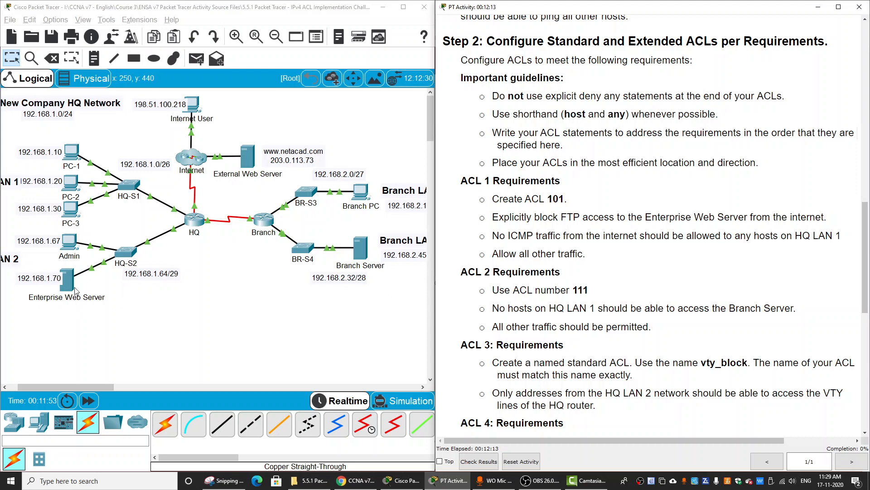
mouse_move(520, 231)
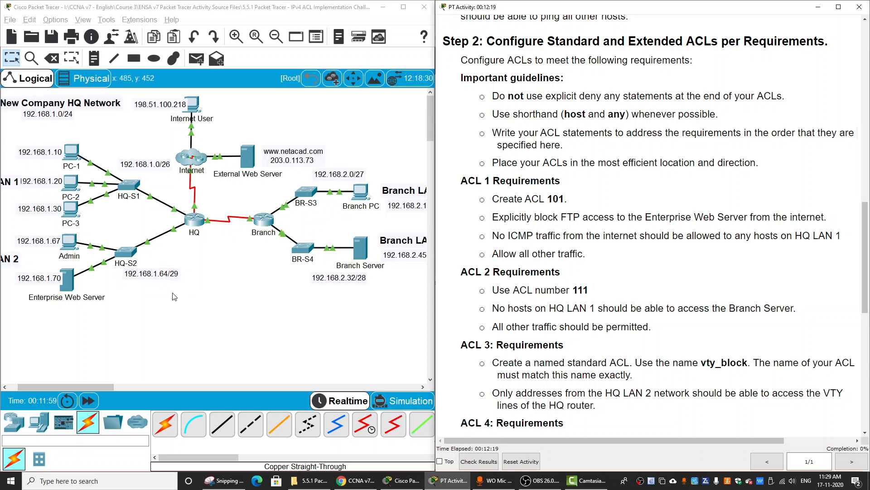
mouse_move(63, 295)
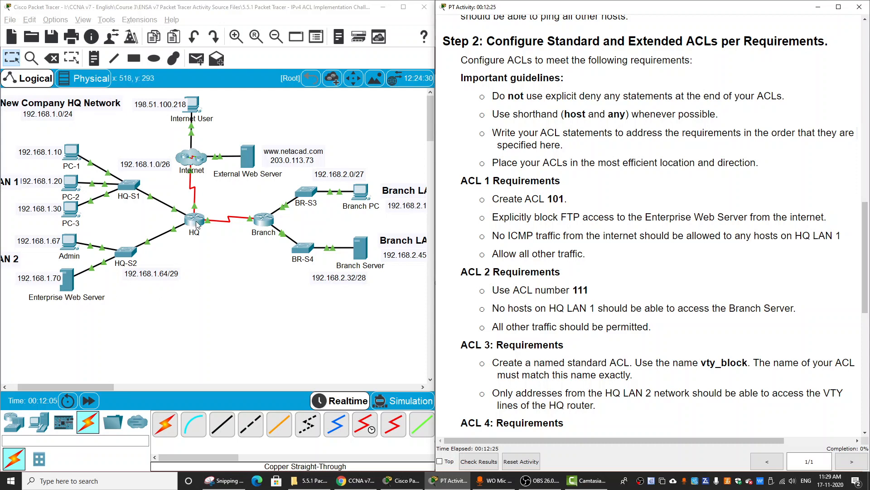
mouse_move(198, 177)
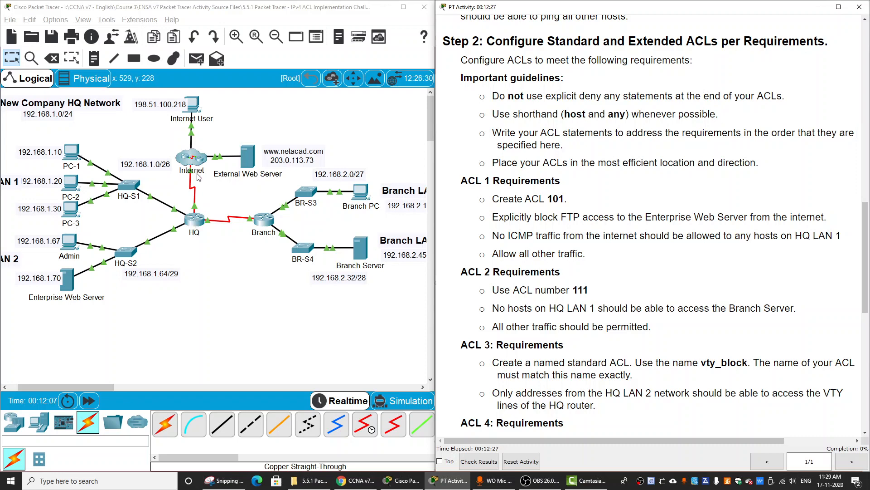
mouse_move(204, 203)
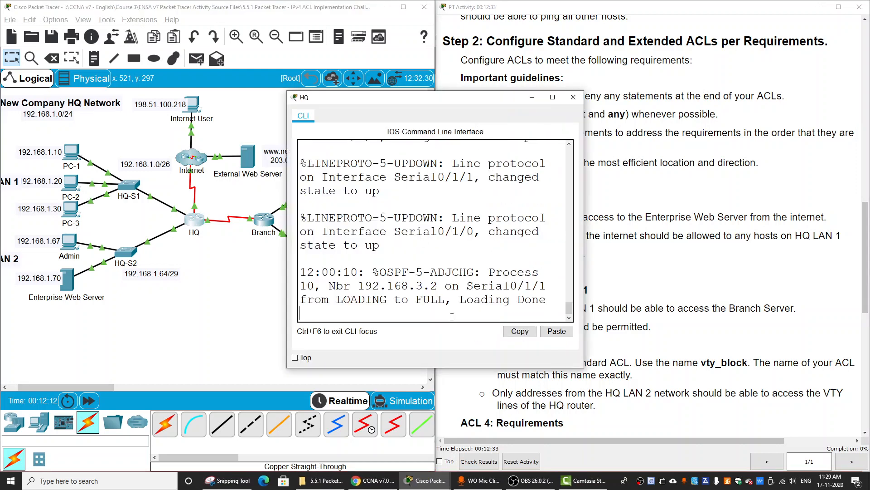
- Enter enable and start 'access-list 101 deny tcp any host 192.168.1.70' on HQ
text(en)
text(conf t)
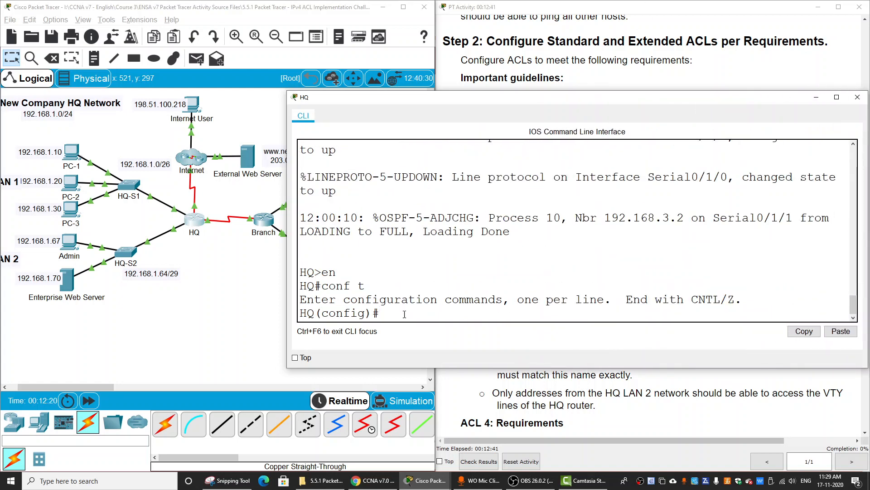
text(access-list)
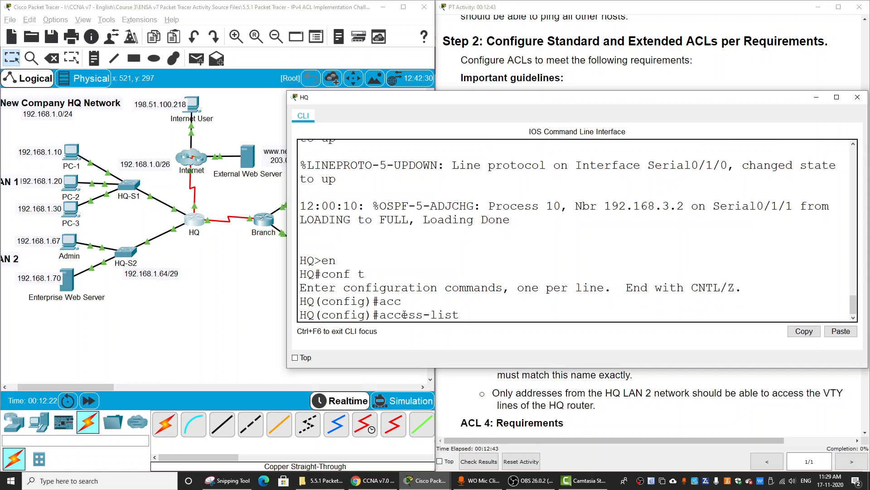
text(101)
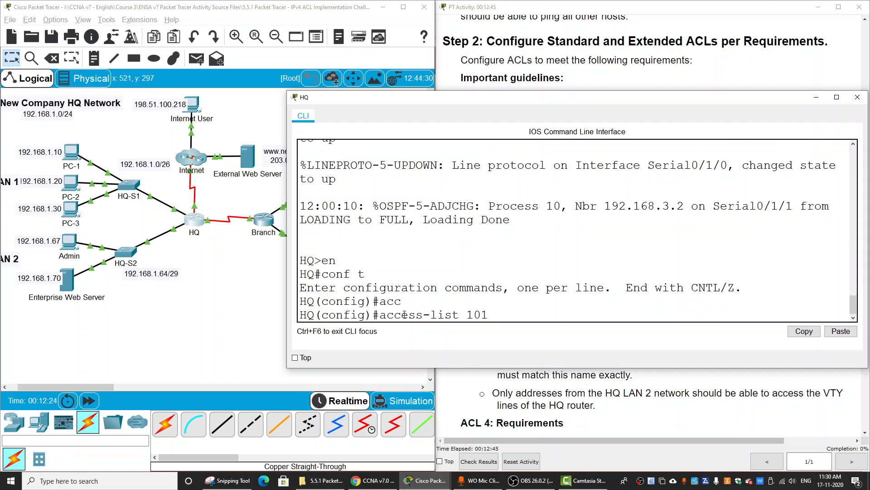
text(den)
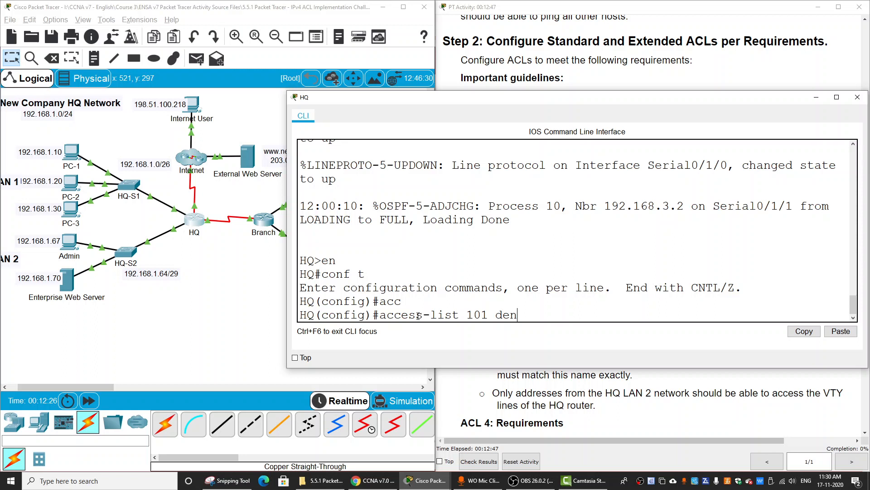
text(y)
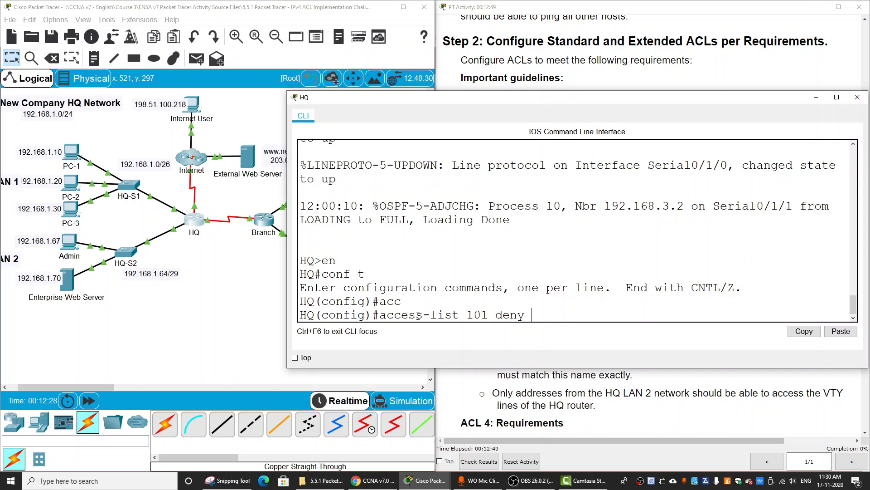
text(tcp)
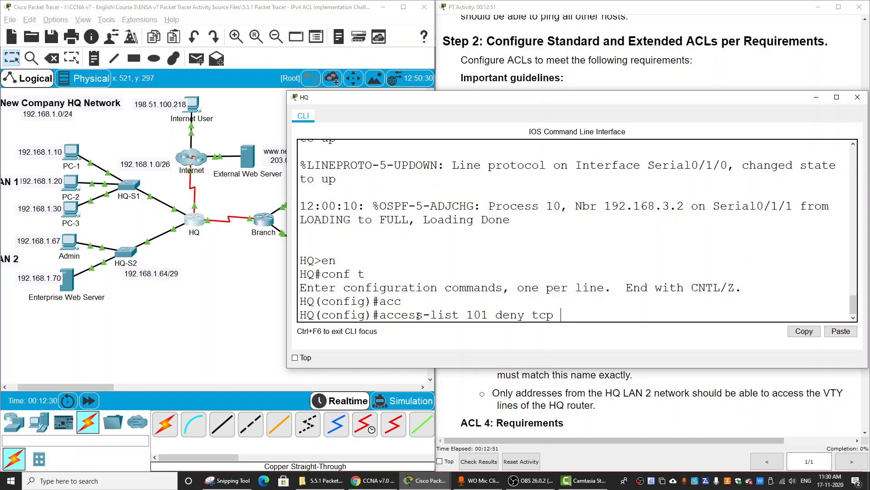
text(any)
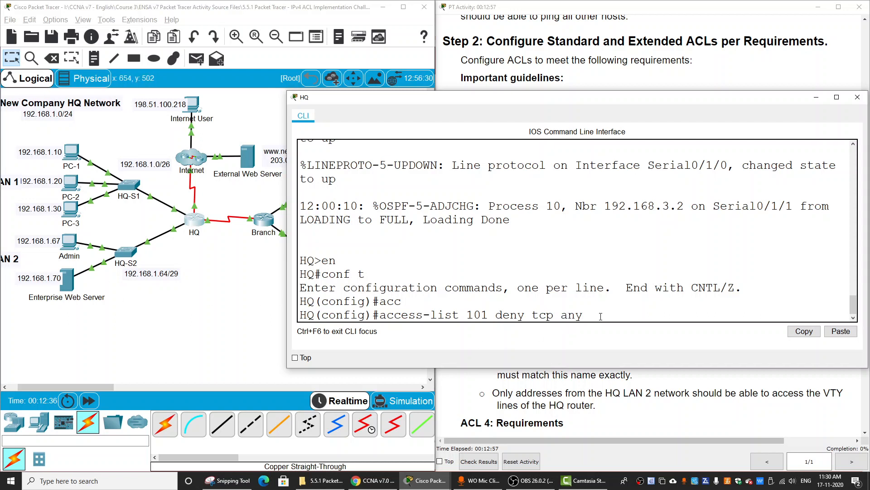
text(host)
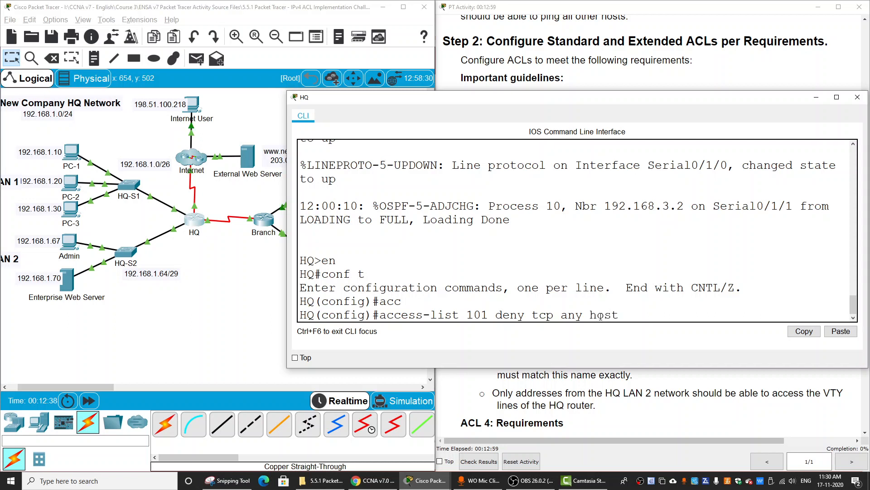
text(192)
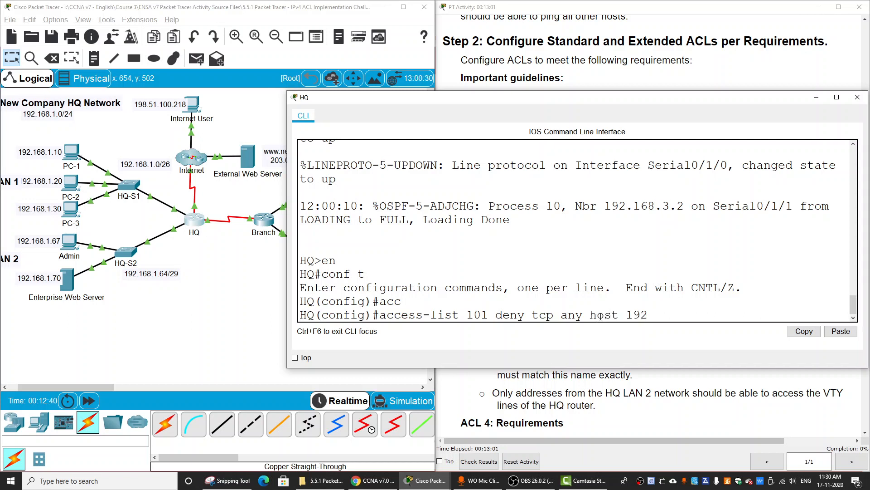
text(.168.)
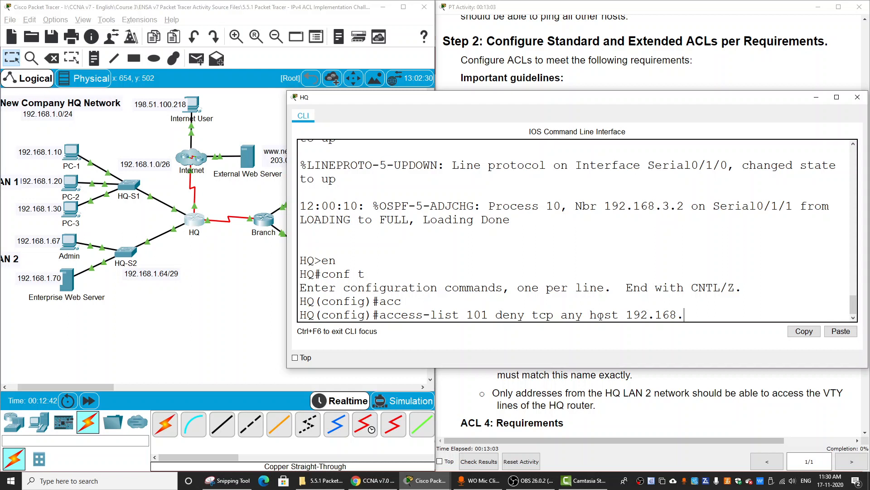
text(1.70)
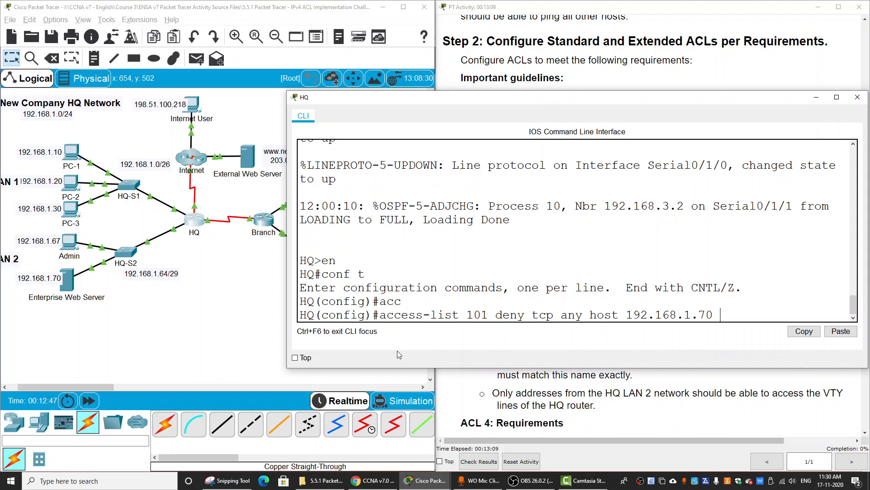
- List the port-match options with ? and continue the rule with the eq operator
text(?)
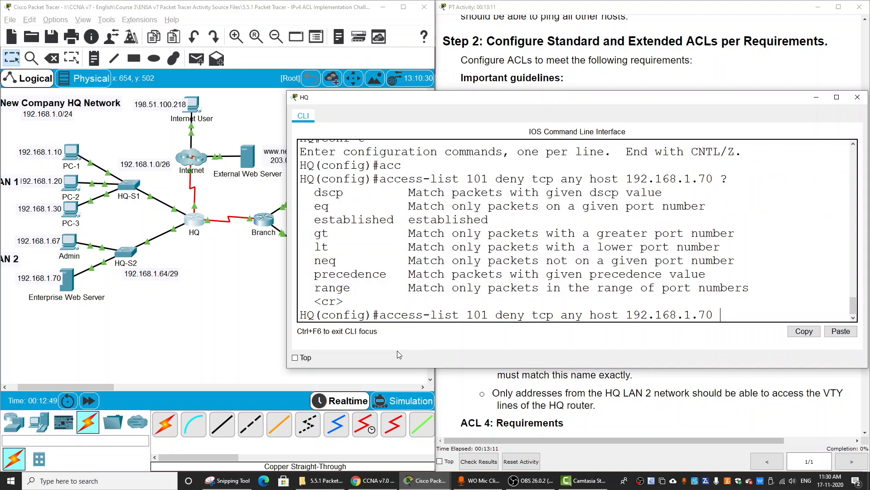
text(e)
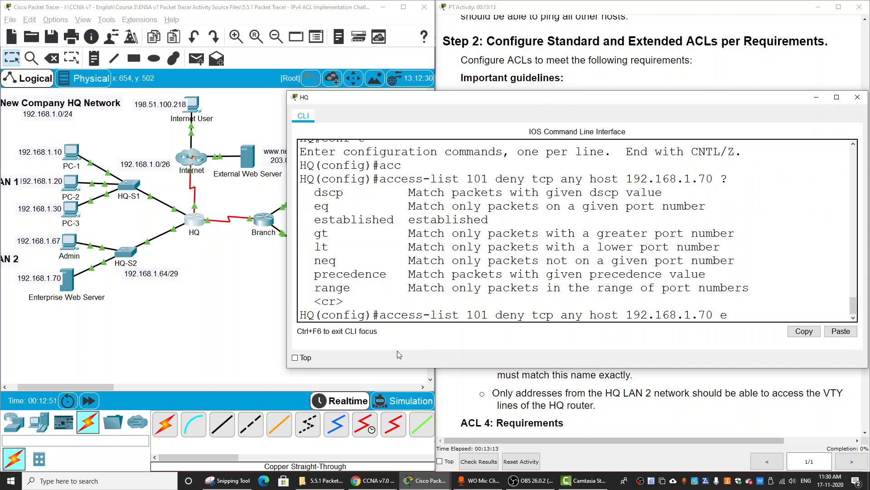
text(q)
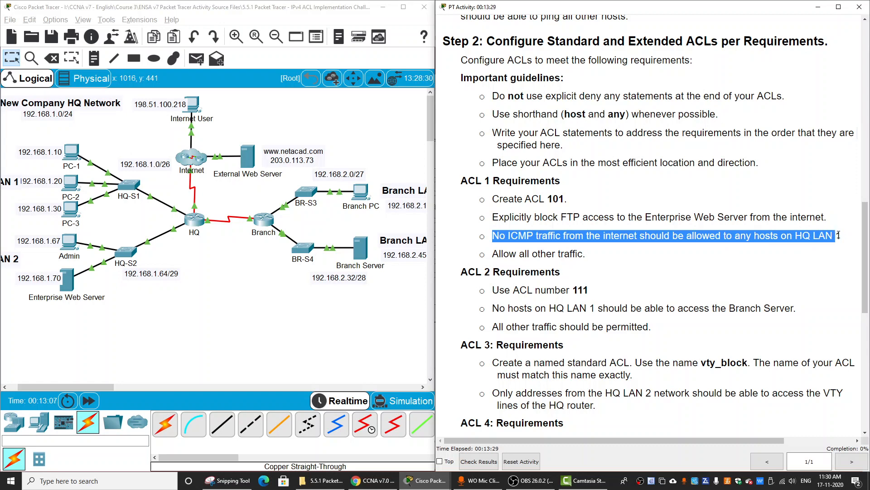
- Bring back HQ's CLI and dismiss the Interface Locked warning to finish the FTP deny line
click(194, 222)
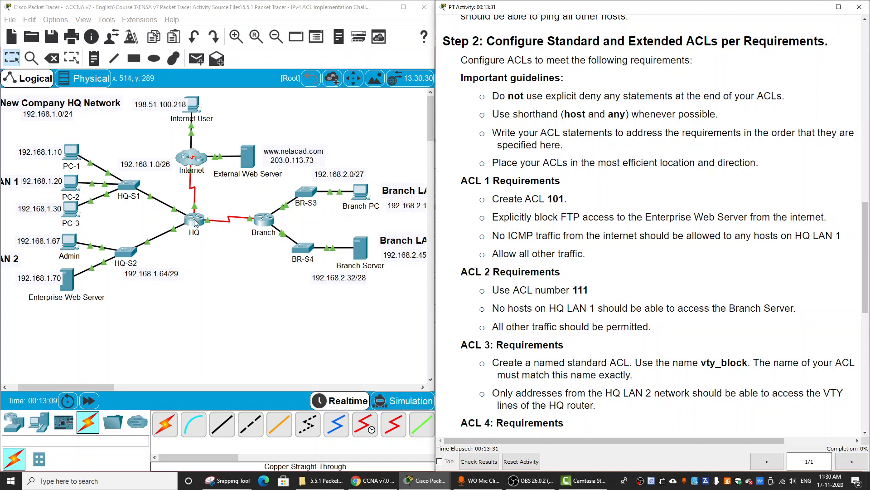
mouse_move(144, 170)
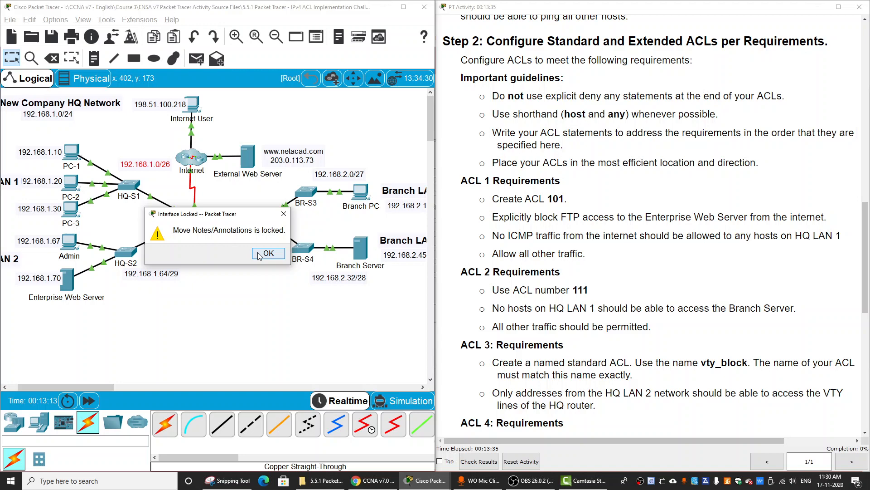
click(269, 253)
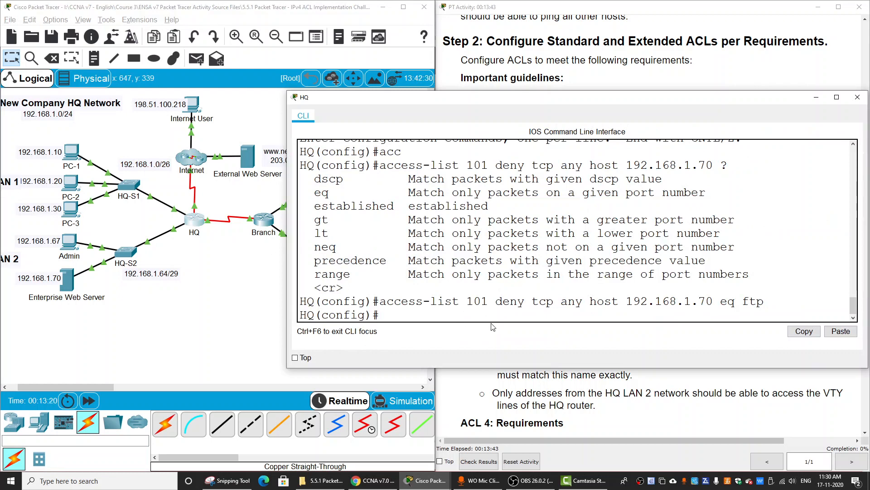
- Enter 'access-list 101 deny icmp any 192.168.1.0 0.0.0.63' on HQ
text(access-li)
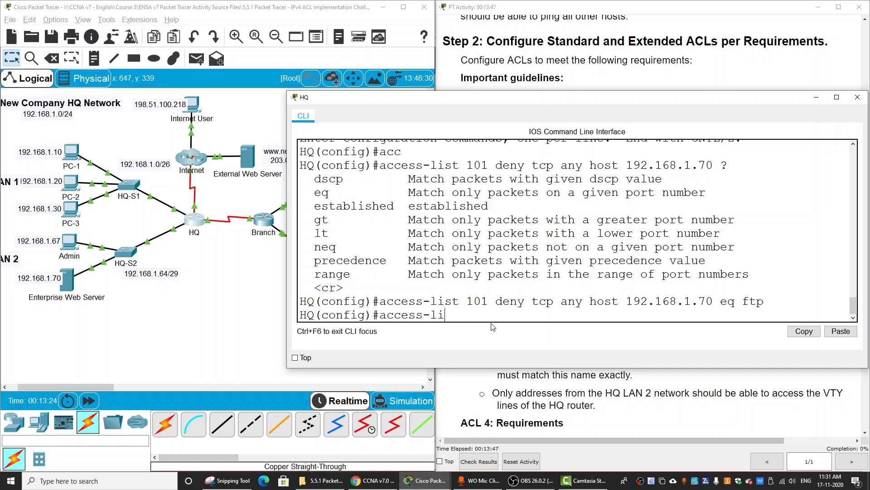
text(st 101)
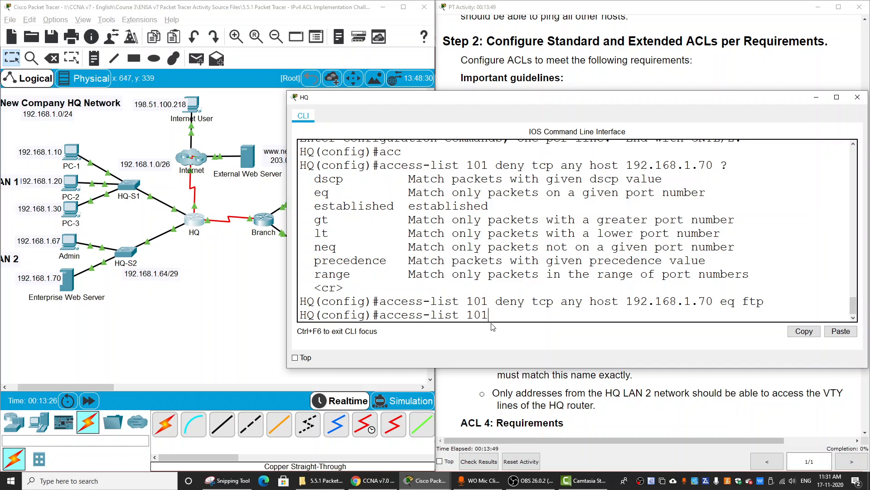
text(deny)
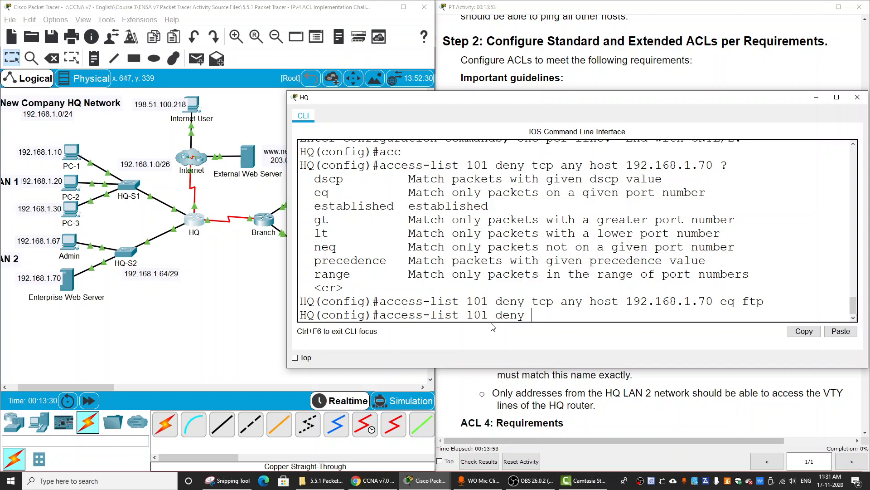
text(i)
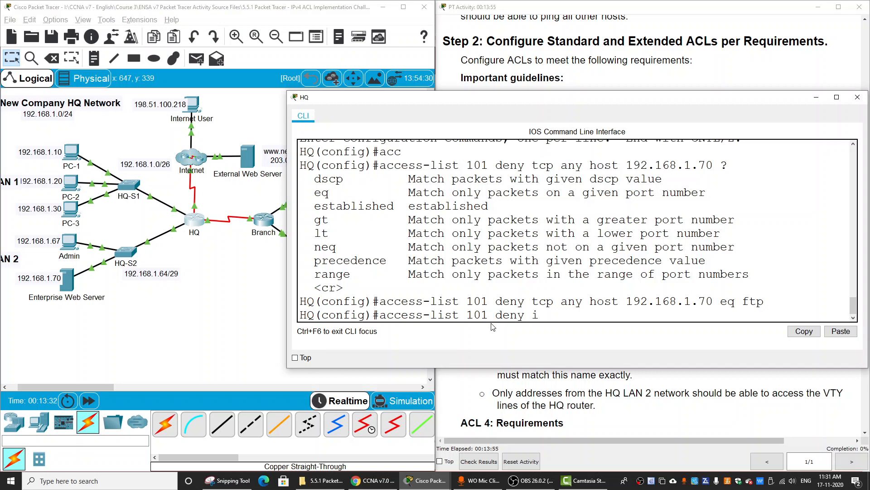
text(cmp)
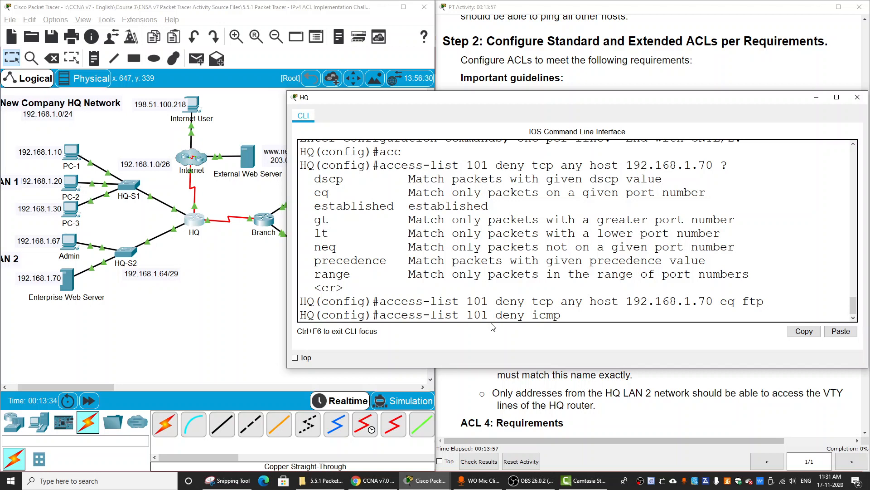
text(any)
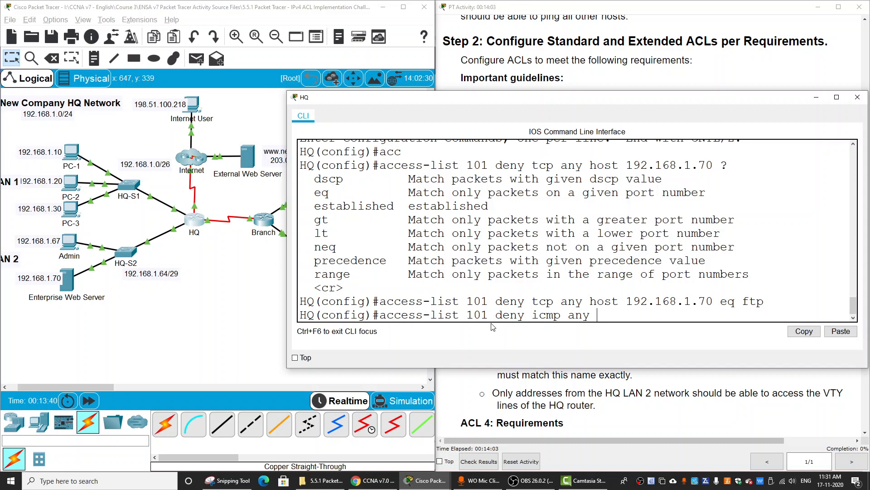
text(192.)
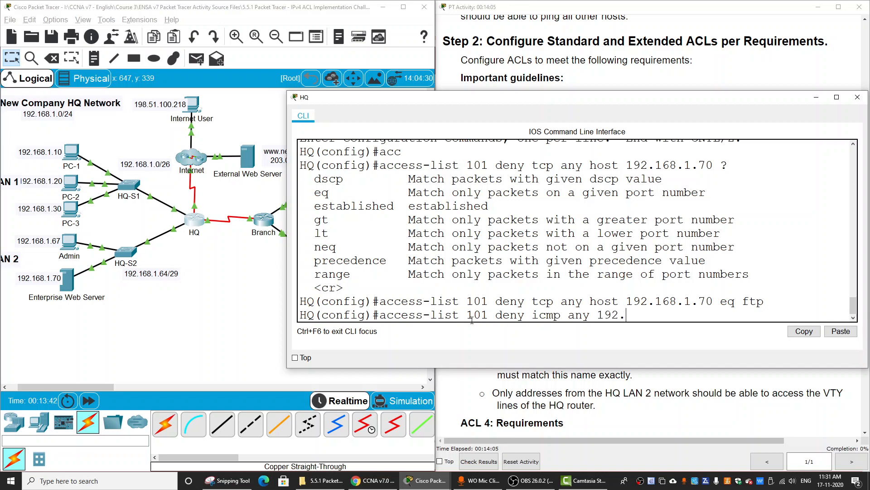
text(68.1)
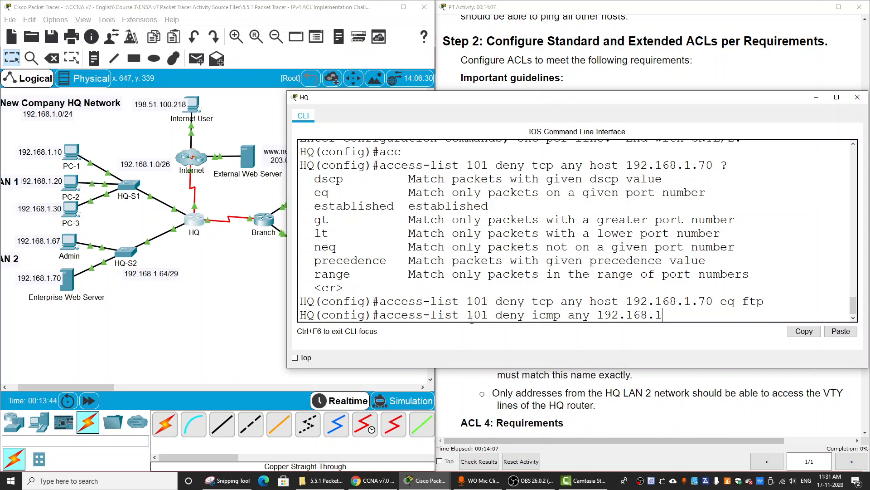
text(.)
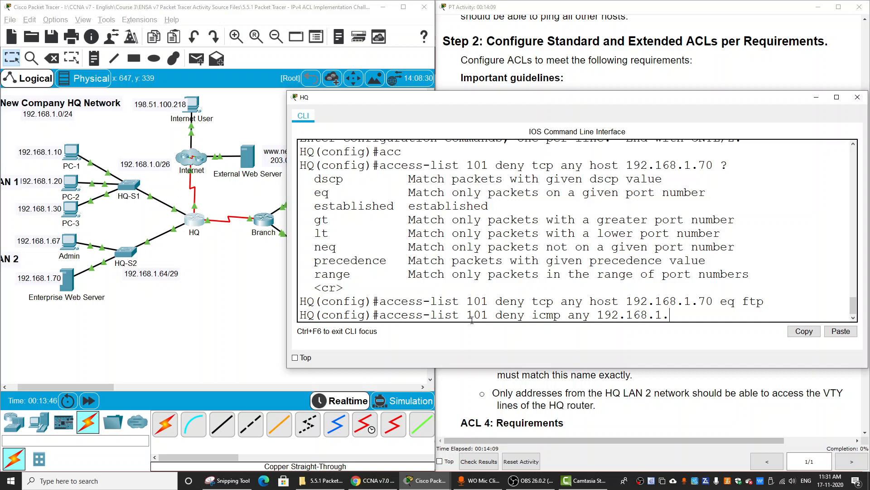
text(0)
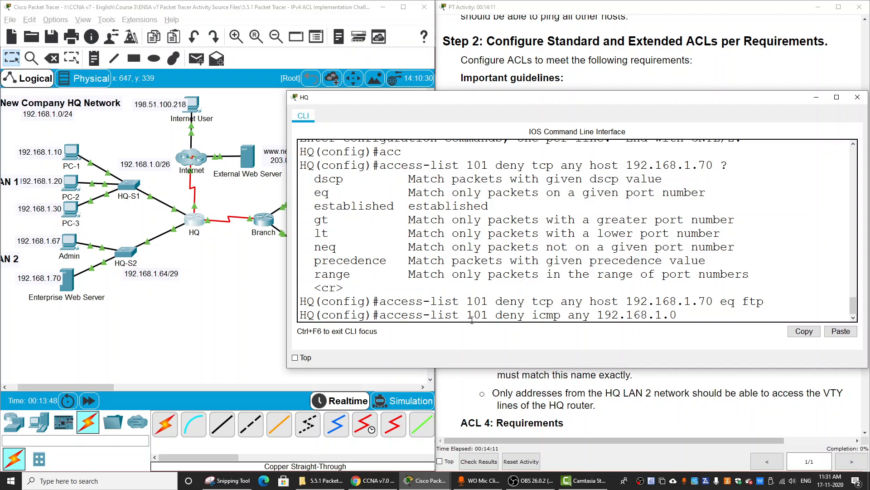
mouse_move(19, 188)
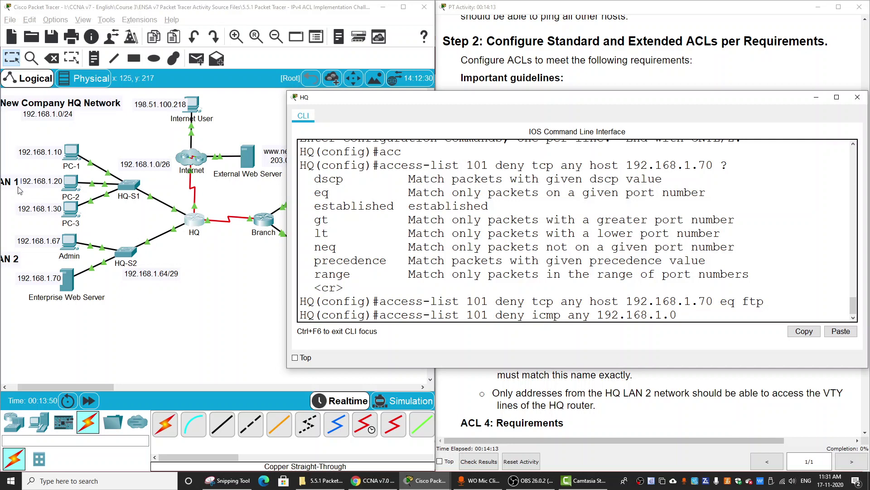
mouse_move(162, 170)
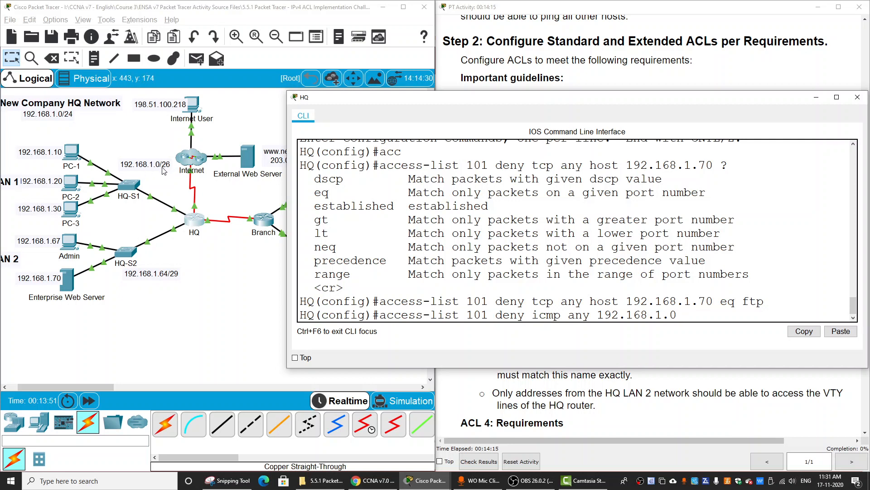
mouse_move(737, 344)
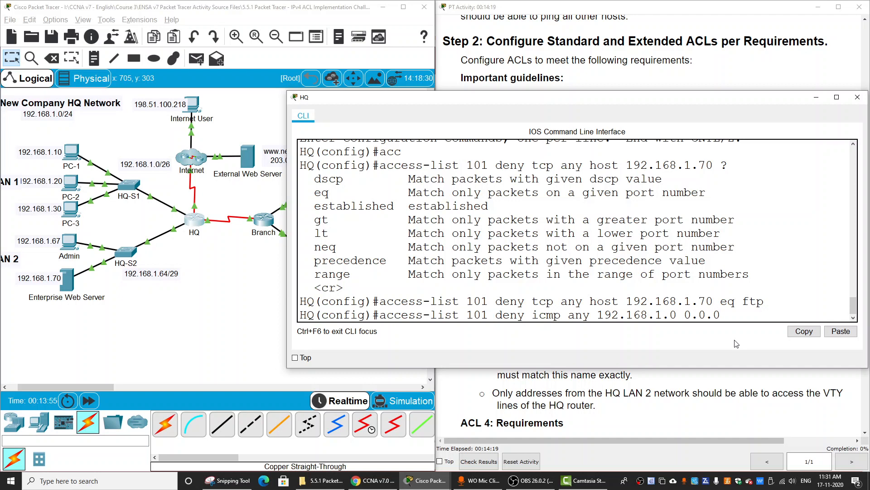
text(63)
text(permit)
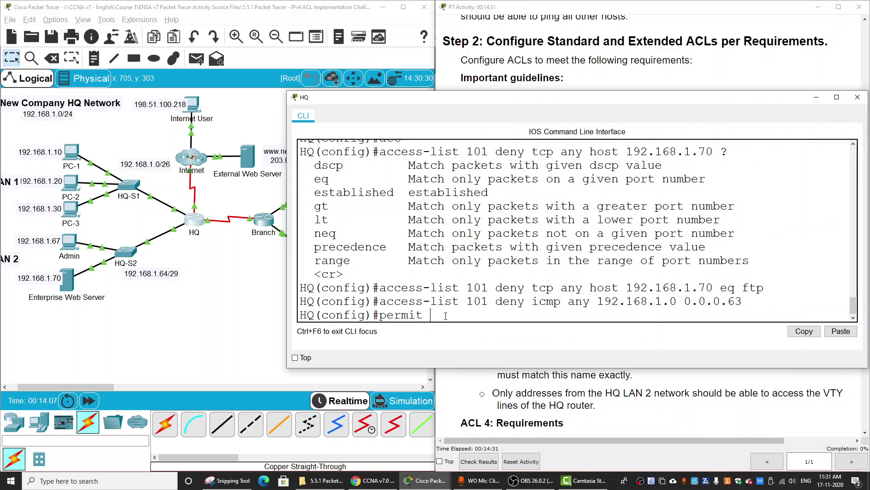
- Add 'access-list 101 permit ip any any' after the rejected partial attempt
text(ip)
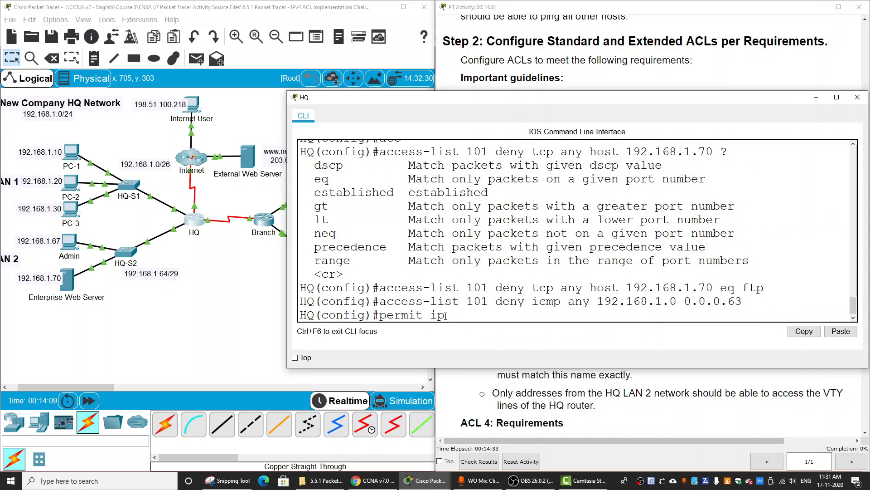
text(any any)
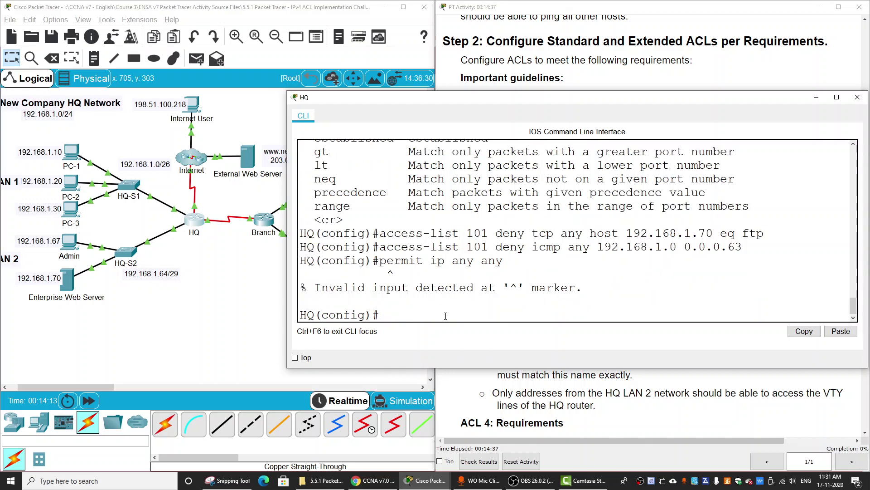
text(permit ip any any)
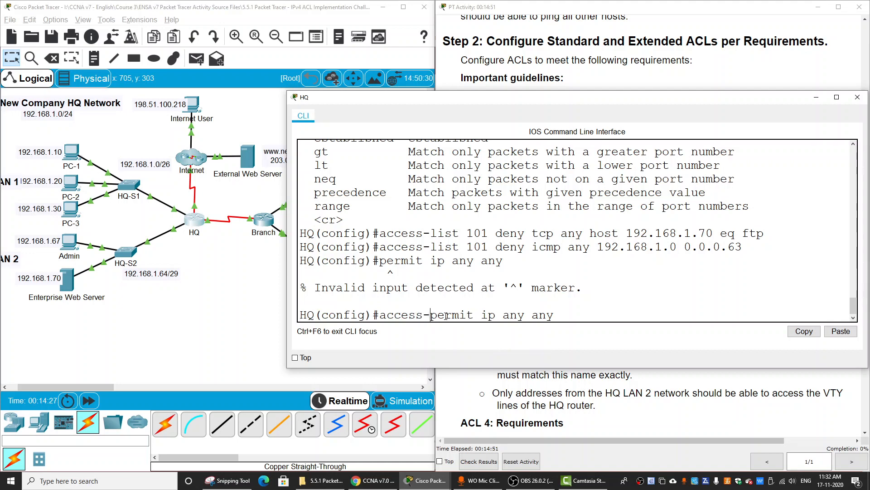
- Begin a 'do show' command to list the access lists
text(list 101)
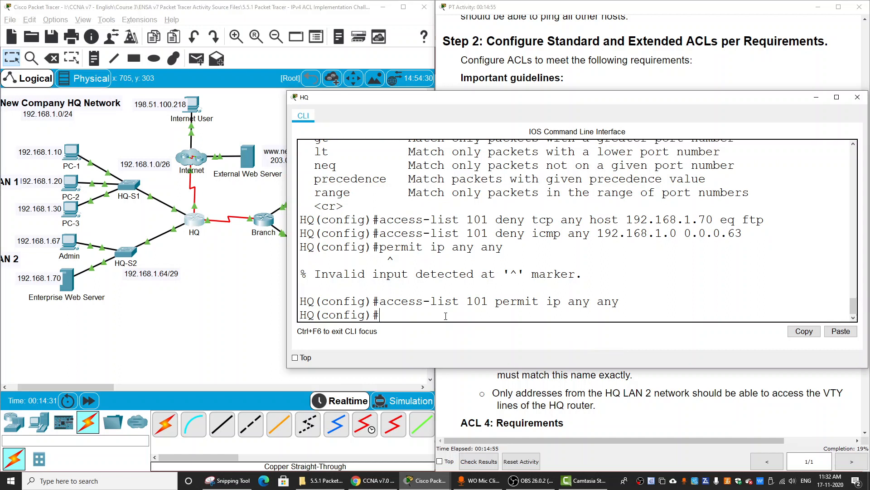
text(do)
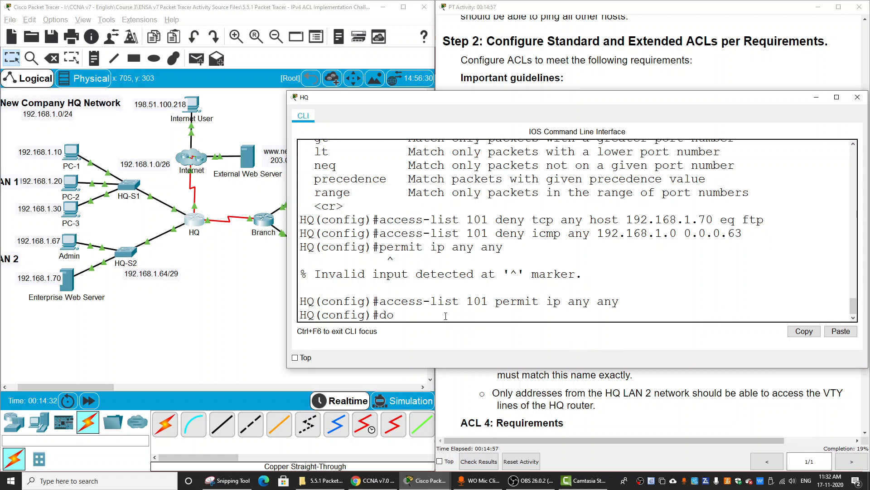
text(show)
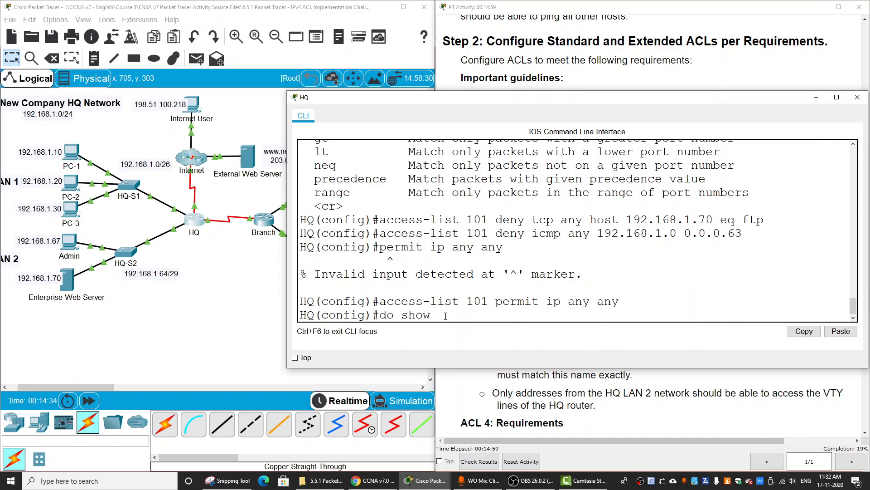
- Run 'do show access-lists' and highlight the FTP deny and ICMP deny entries of ACL 101
key(Return)
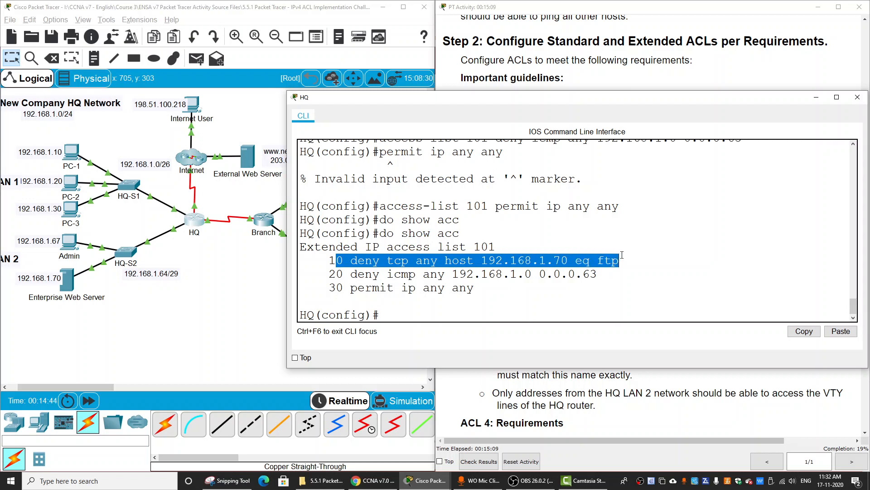
double_click(426, 260)
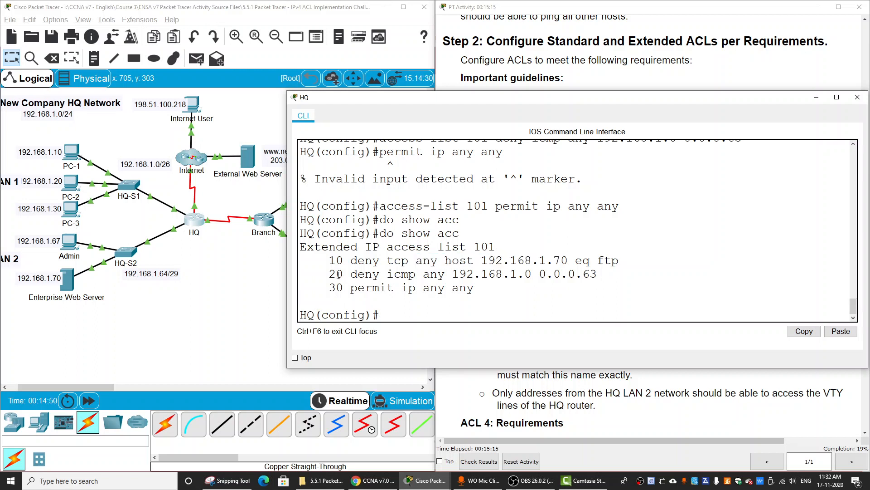
double_click(400, 274)
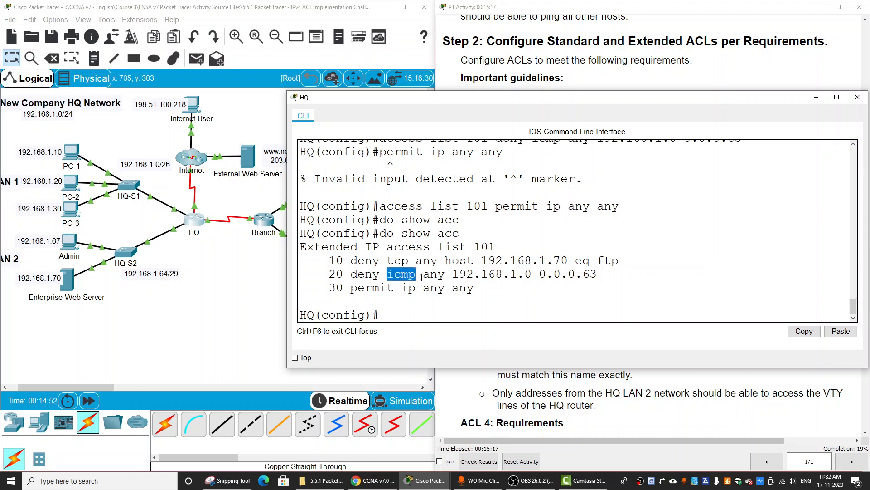
double_click(434, 274)
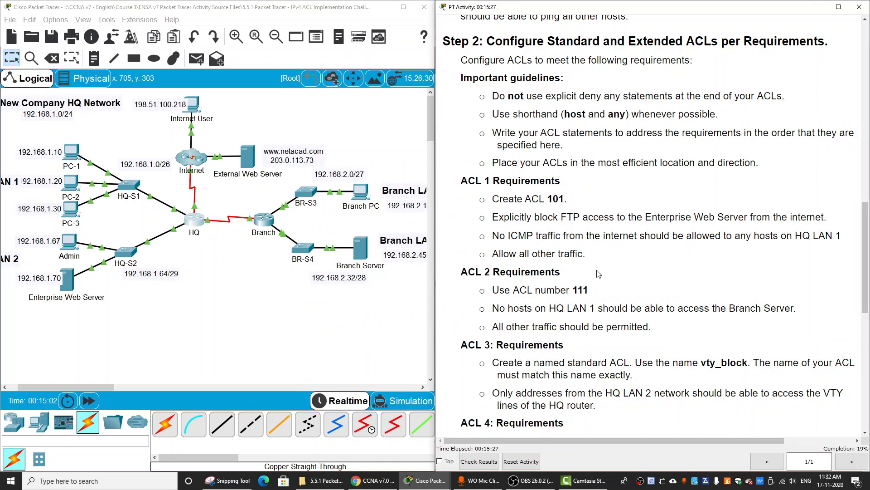
- Scroll the activity instructions down to the Step 3 ACL verification tests
scroll(down, 3)
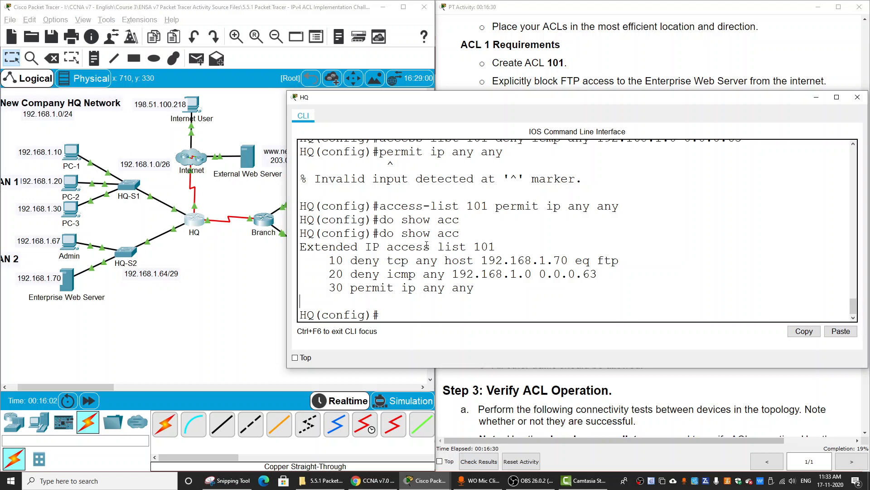
mouse_move(251, 284)
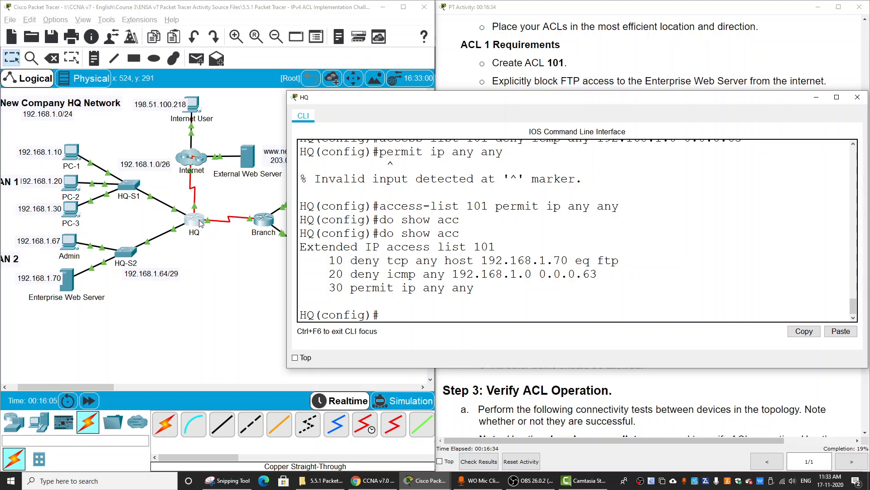
mouse_move(211, 209)
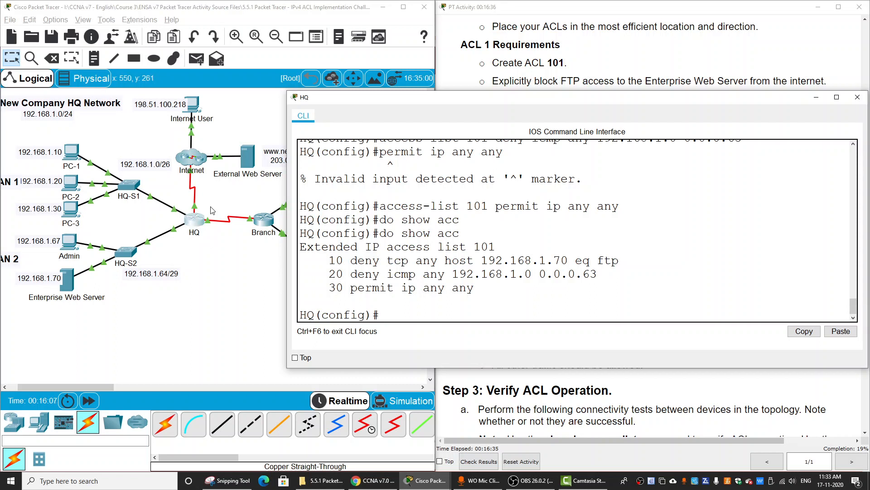
mouse_move(162, 236)
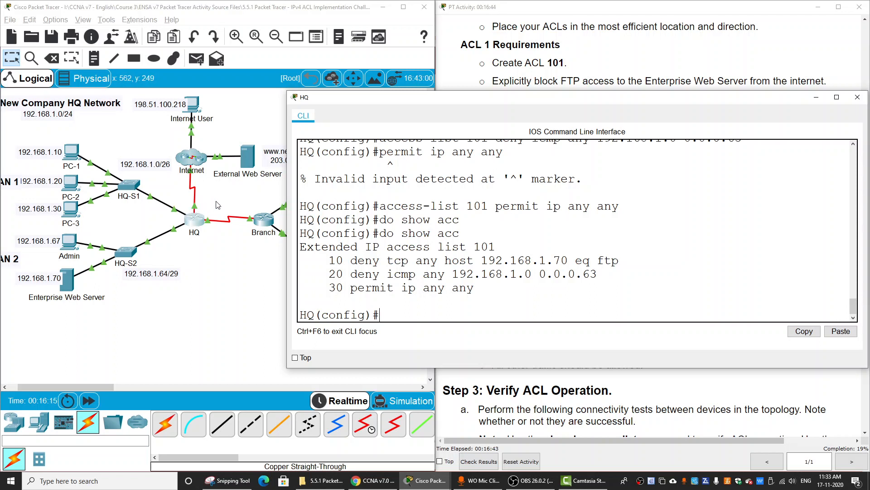
mouse_move(194, 216)
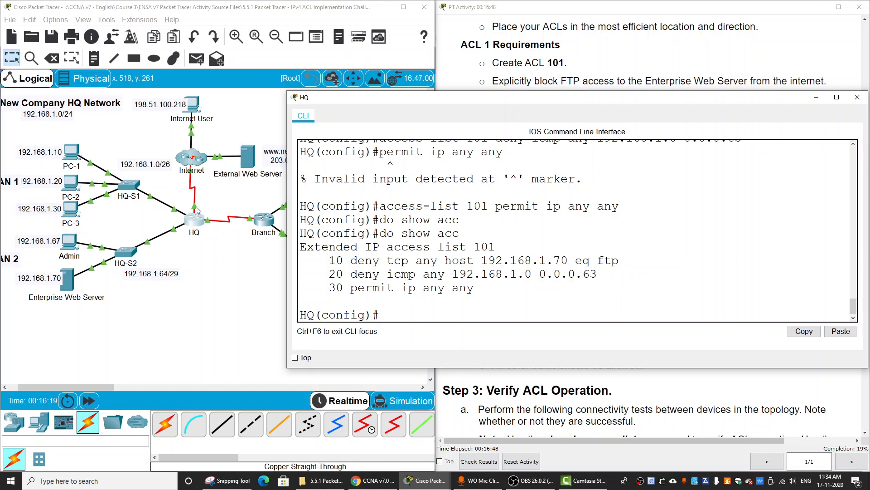
mouse_move(441, 257)
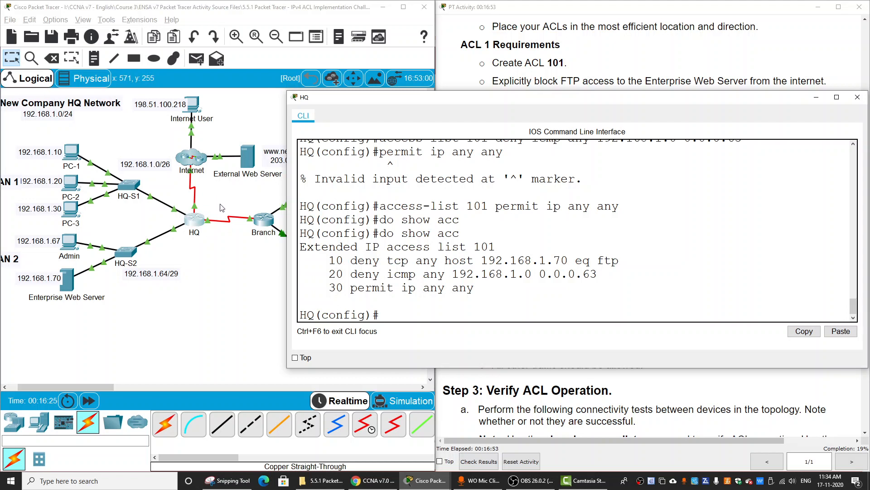
mouse_move(194, 209)
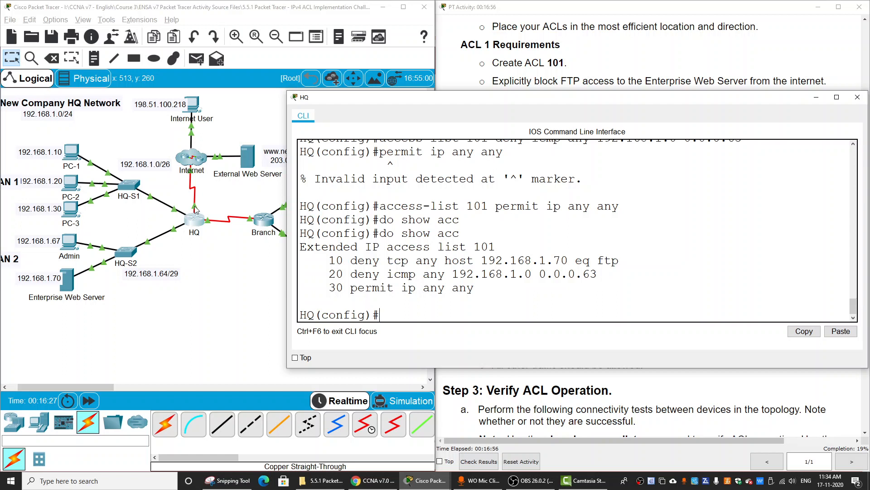
mouse_move(200, 206)
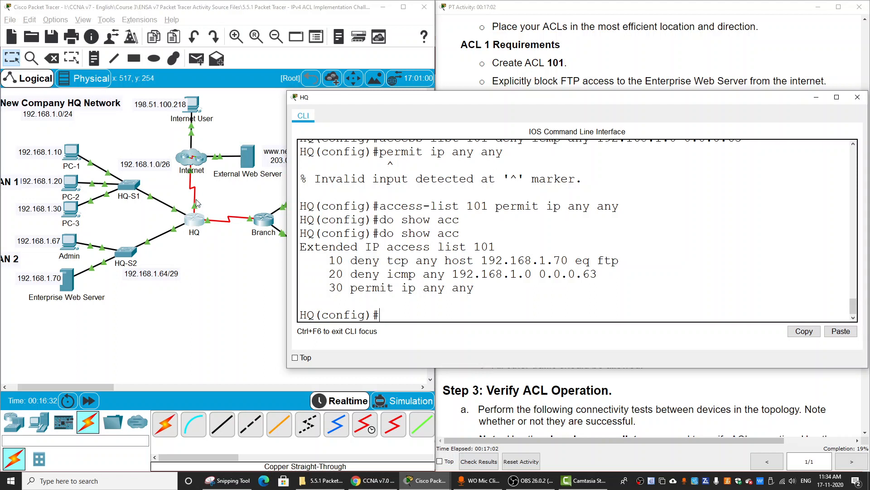
mouse_move(175, 110)
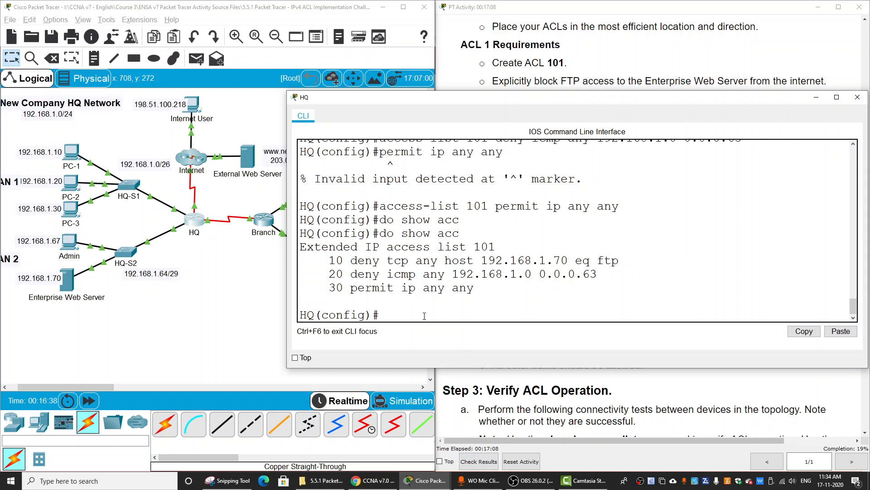
- Apply 'ip access-group 101 in' on interface s0/1/0 and confirm it with 'do show run'
text(int s)
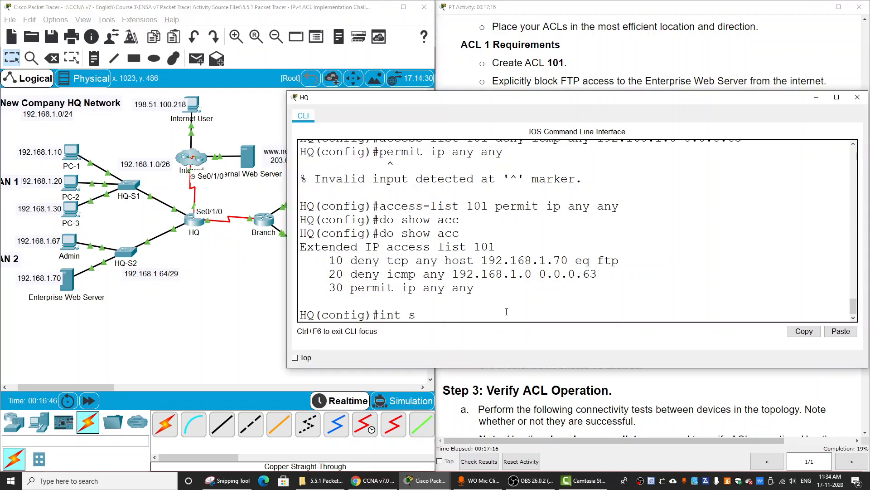
text(0/1/)
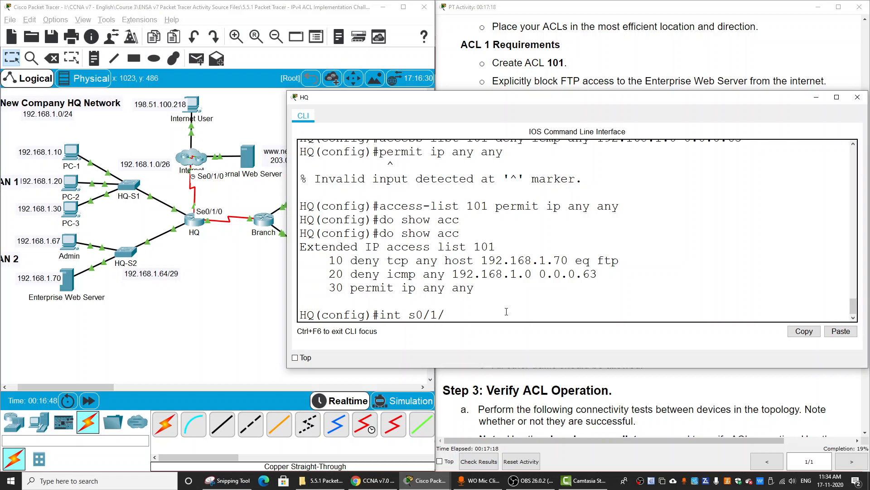
key(Return)
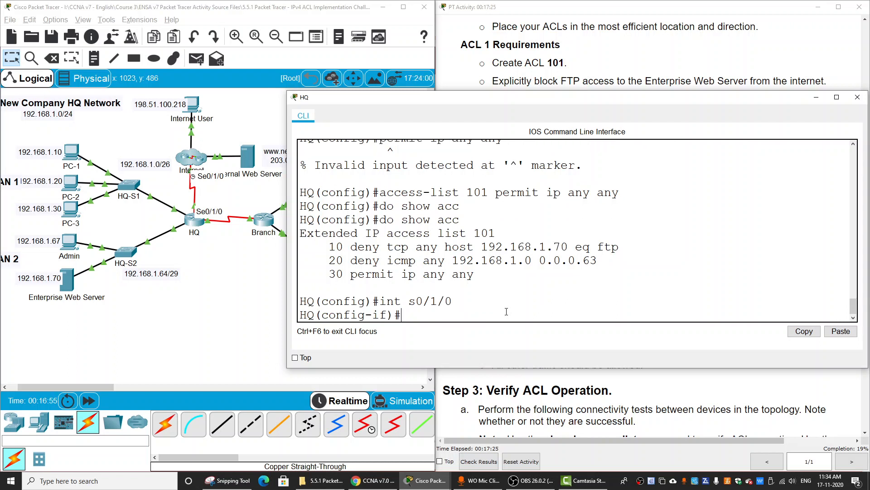
text(ip acc)
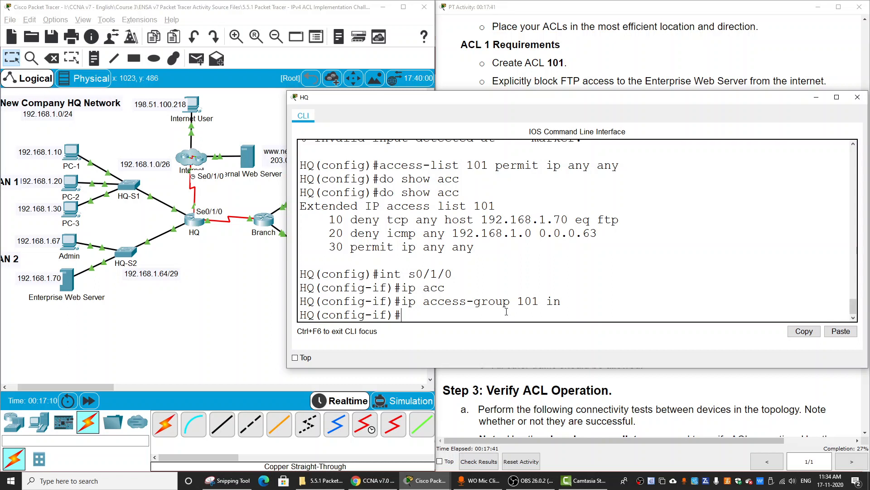
text(do show)
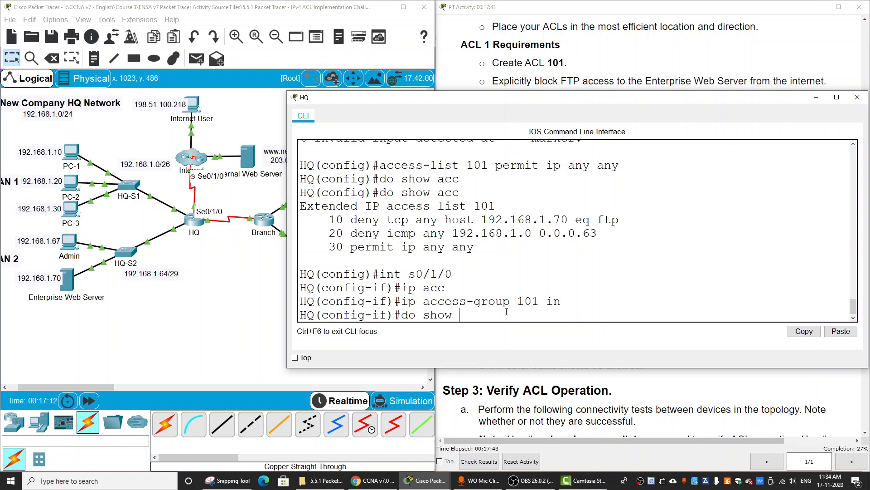
key(Return)
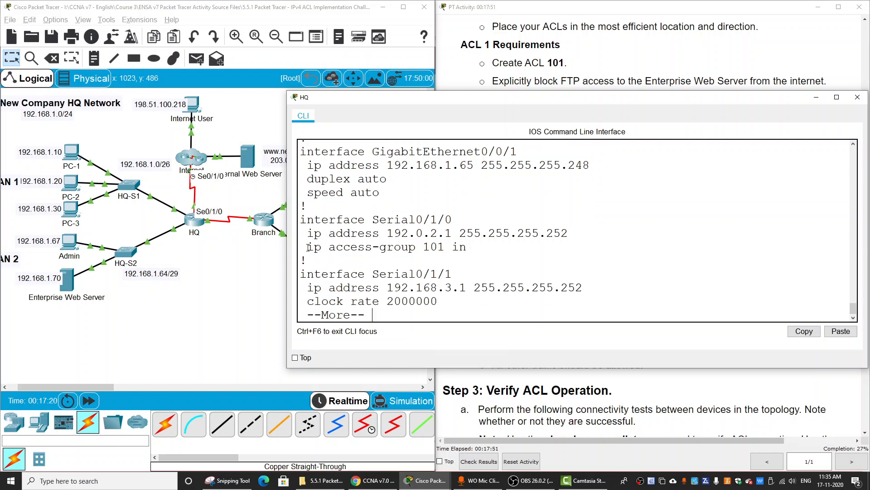
- Close the HQ router's CLI window
click(857, 97)
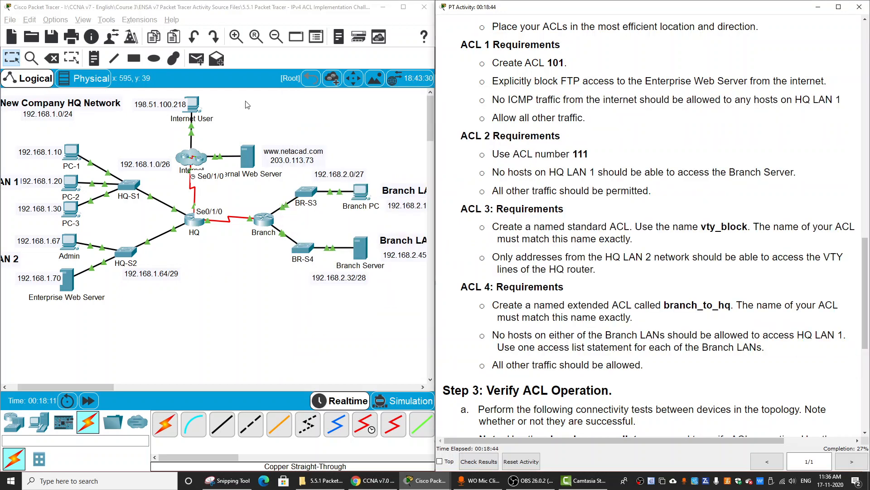
mouse_move(193, 117)
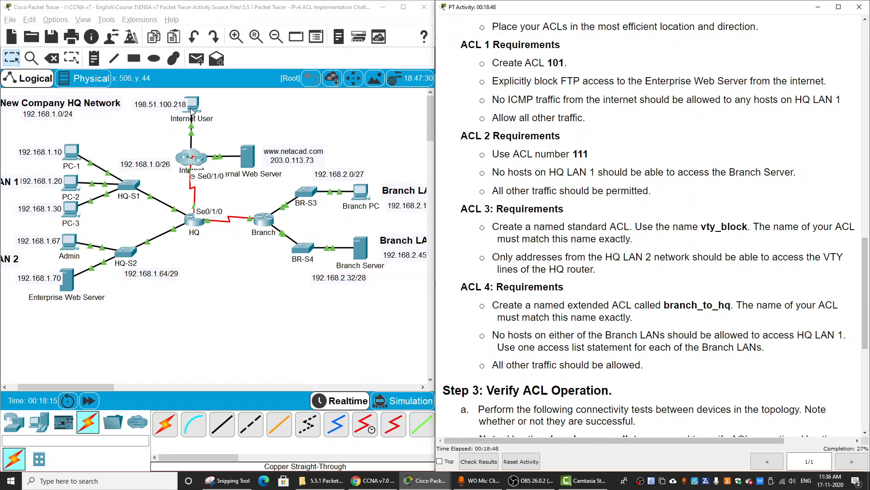
mouse_move(67, 295)
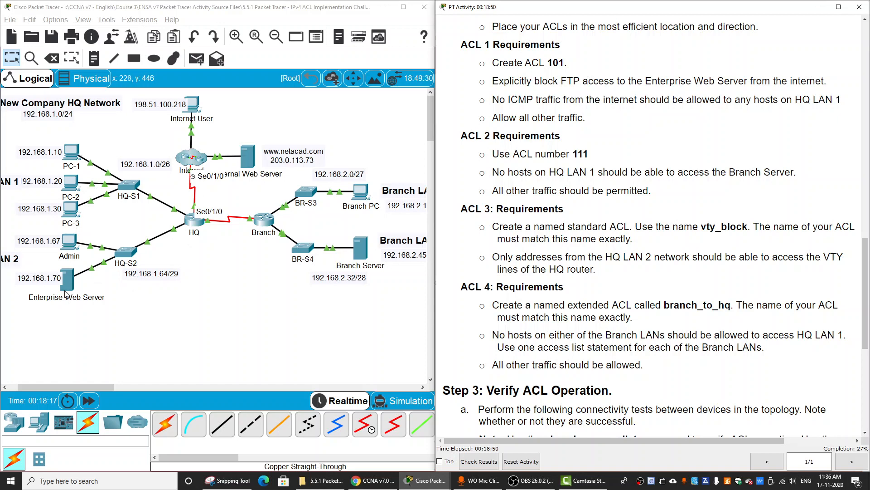
mouse_move(227, 131)
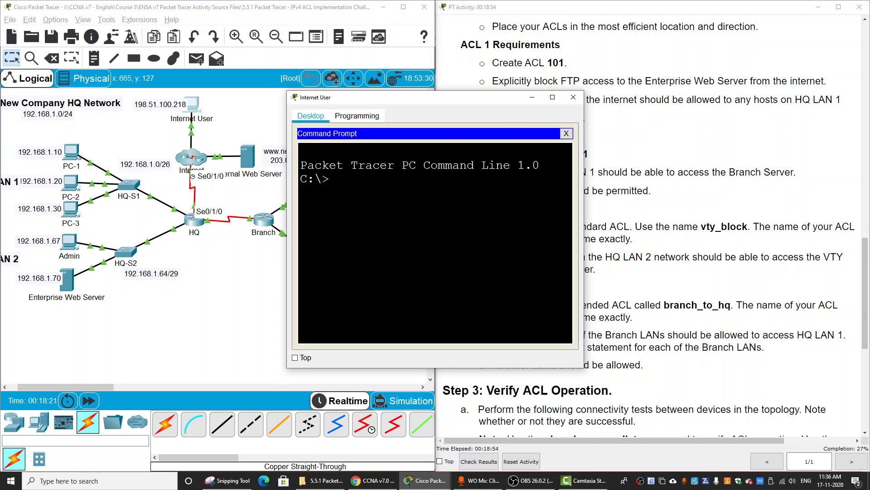
- Run 'ftp 192.168.1.70' from Internet User and watch the connection time out
text(ftp)
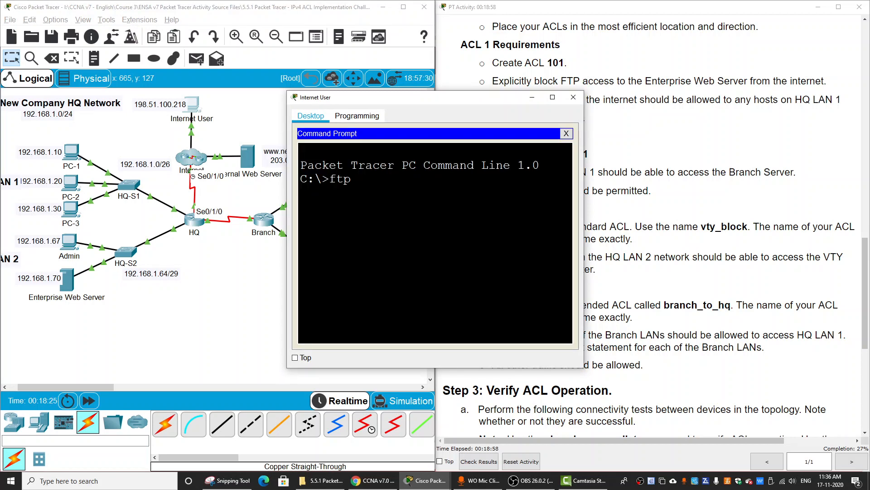
text(192.168.)
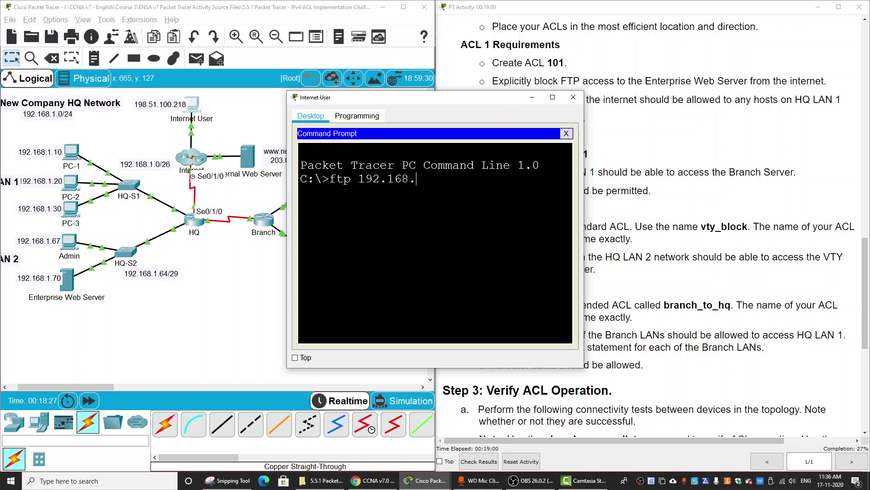
text(1.70)
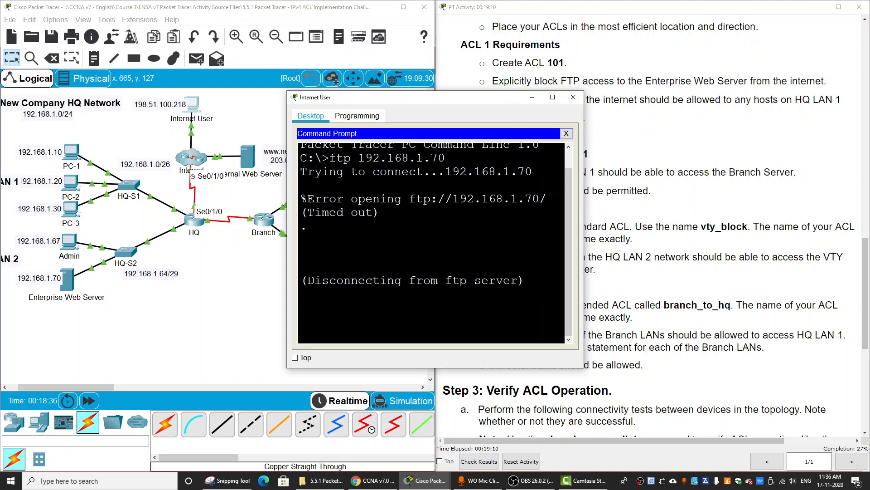
- Ping 192.168.1.10 (unreachable) and 192.168.1.70 (replies) from Internet User
text(pin)
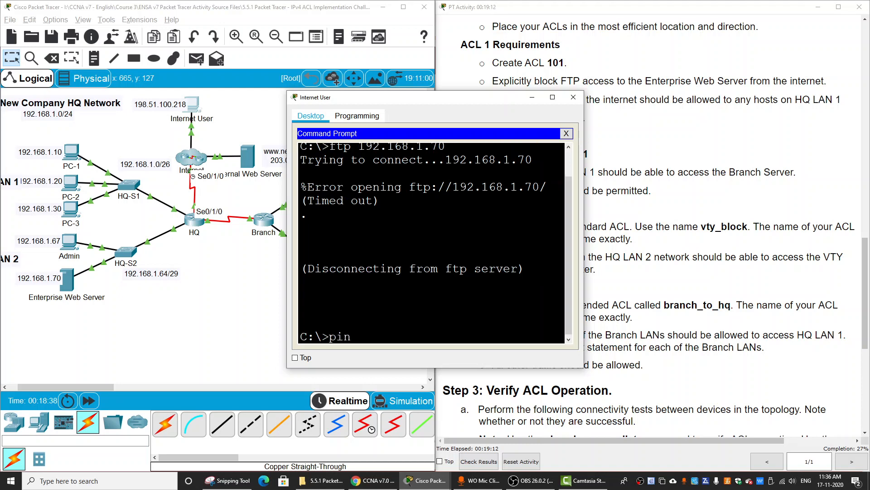
text(g 192)
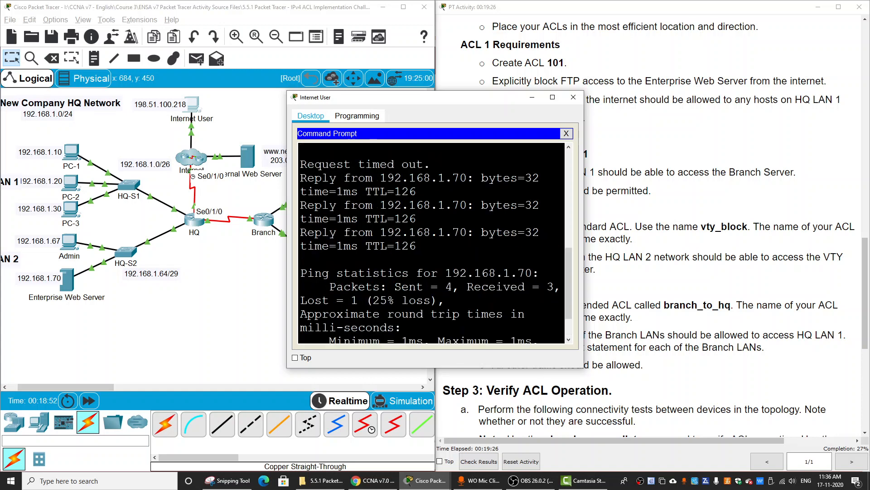
mouse_move(185, 137)
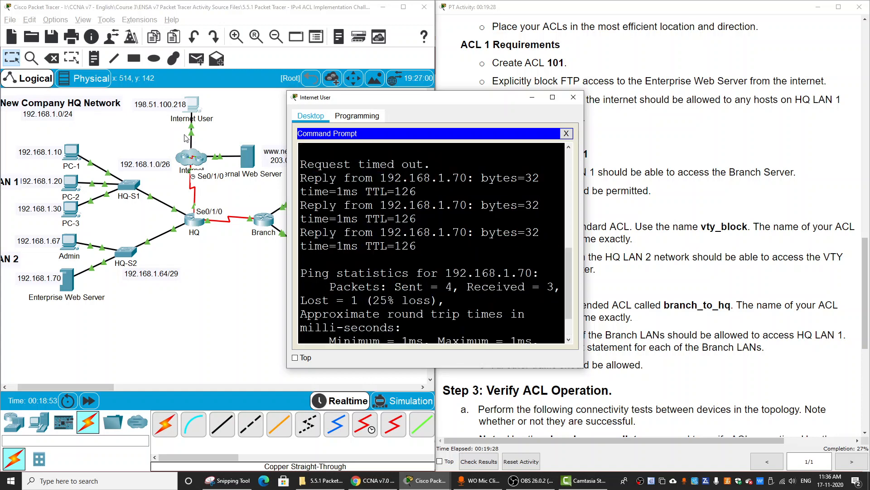
mouse_move(211, 185)
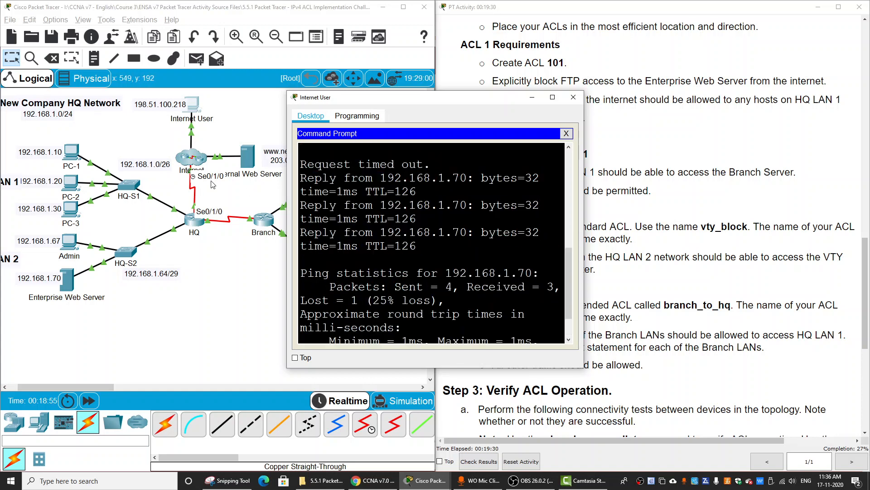
mouse_move(73, 159)
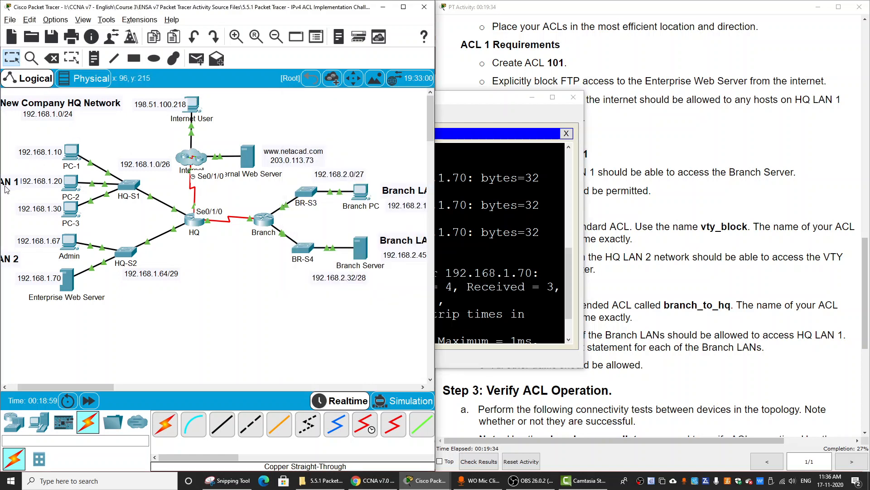
mouse_move(53, 154)
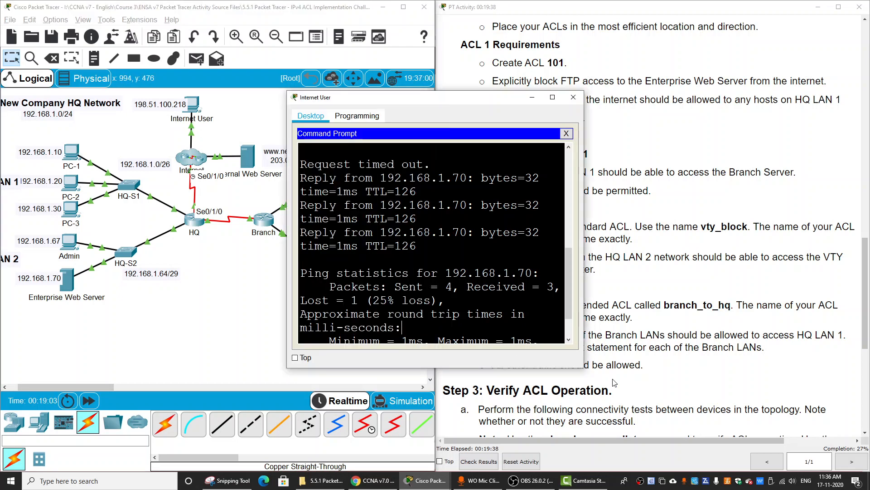
text(ping 192.168.1.70)
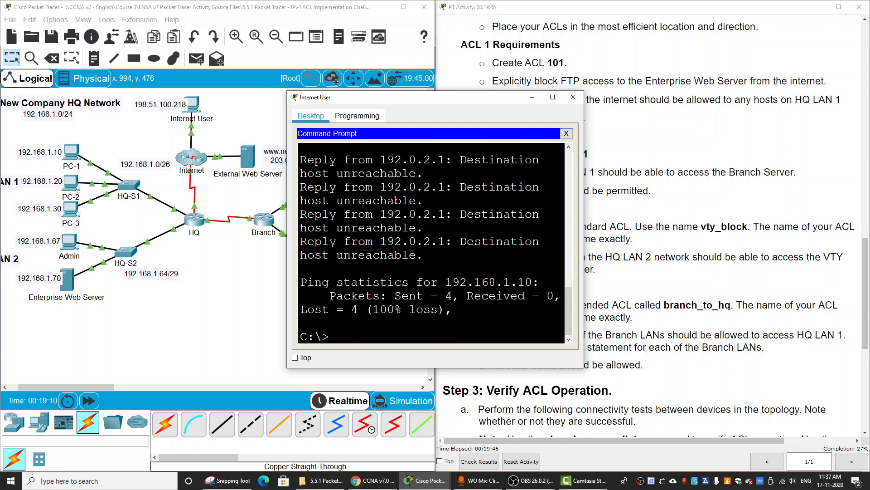
mouse_move(230, 208)
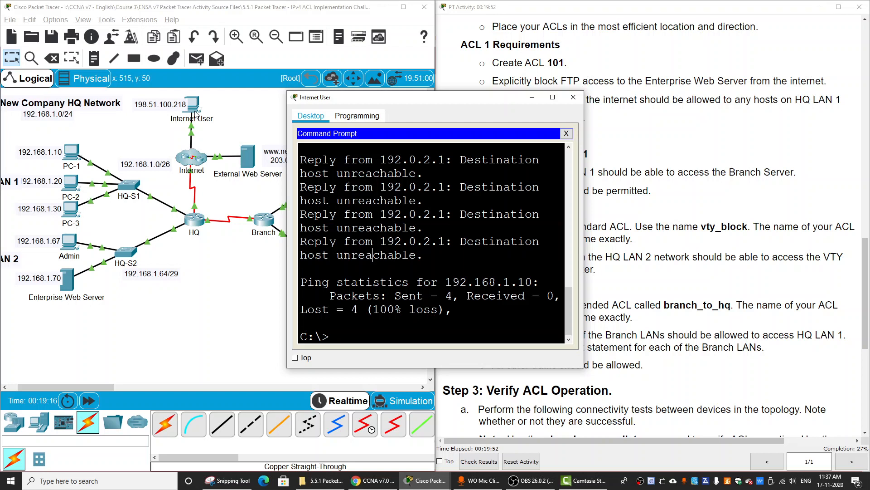
mouse_move(234, 315)
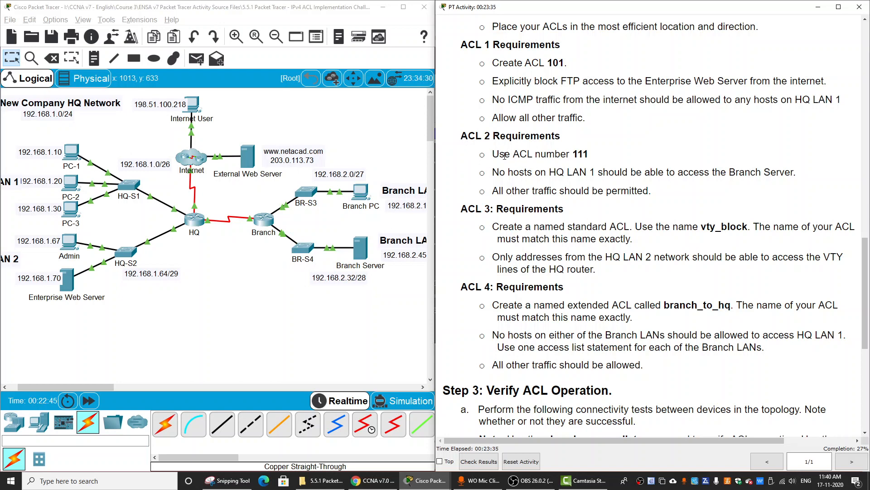
- Close the Internet User window to return to the topology and ACL 2 requirements
double_click(579, 154)
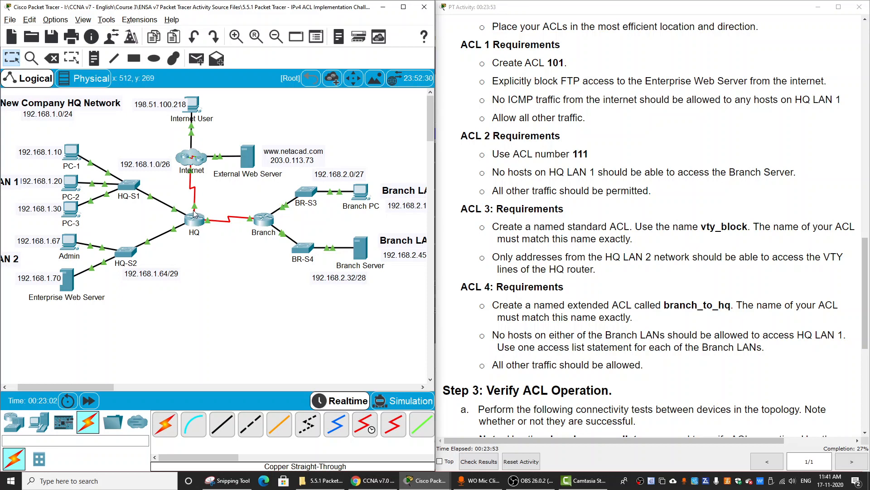
mouse_move(331, 216)
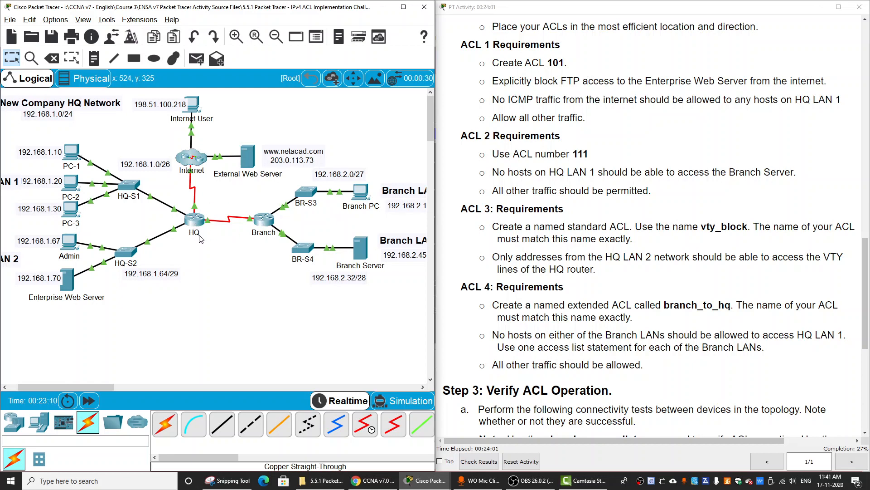
mouse_move(200, 215)
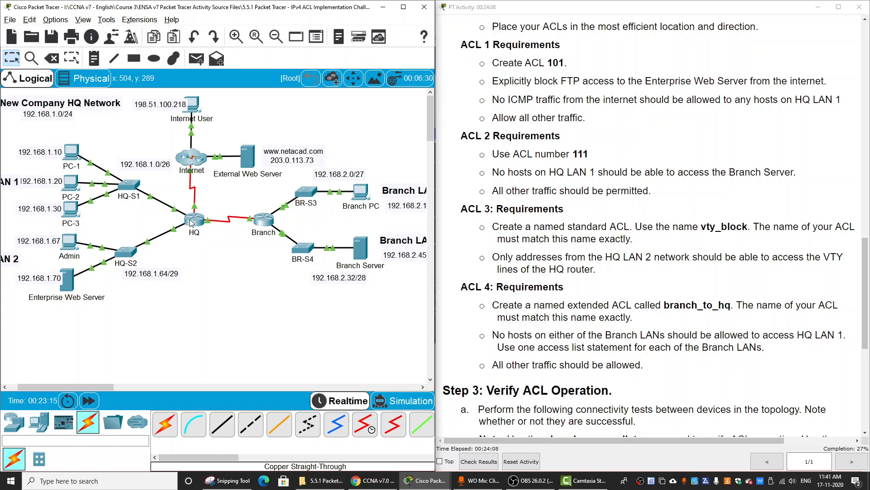
mouse_move(53, 160)
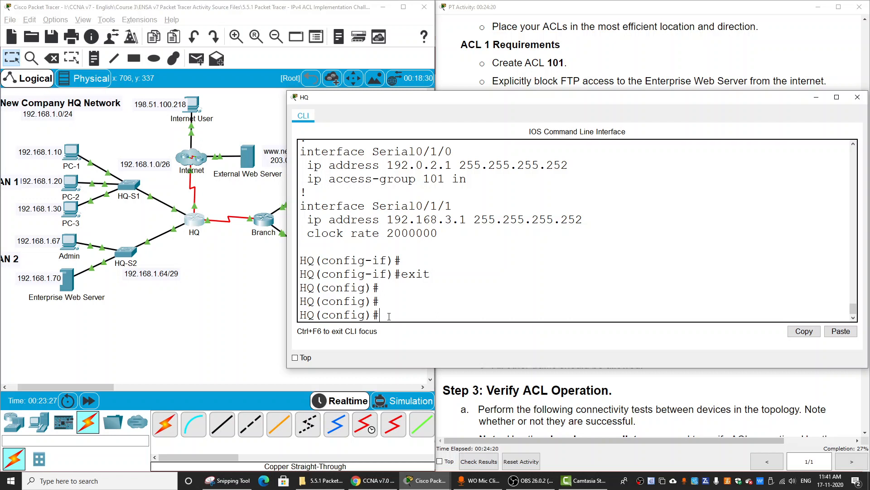
- Add the ACL 111 rule denying ip from 192.168.1.0 0.0.0.63 to host 192.168.2.45 on HQ
text(ip access-list)
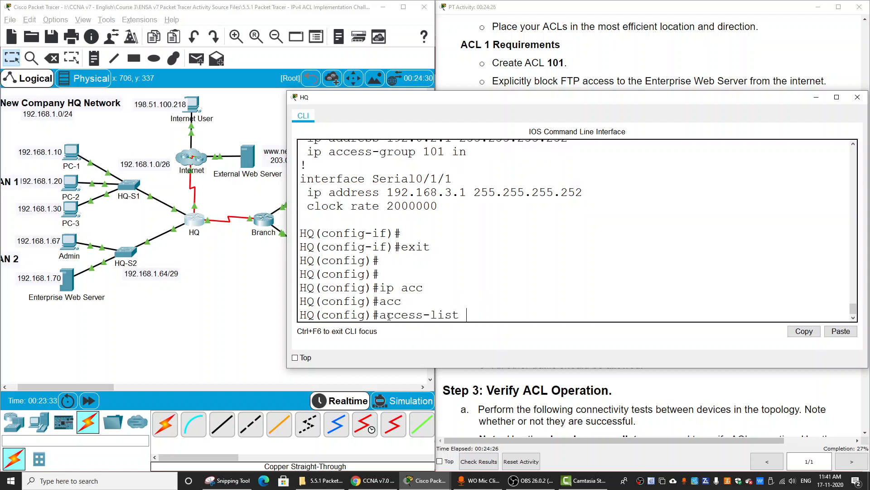
text(111)
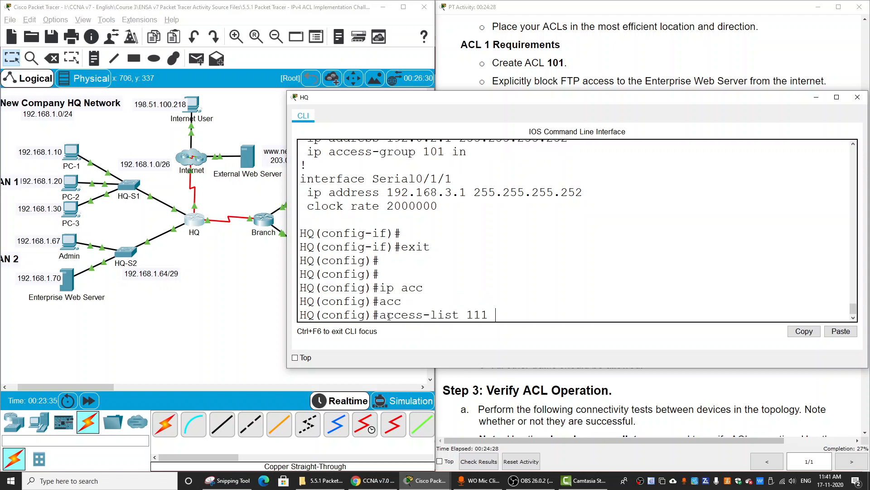
text(deny i)
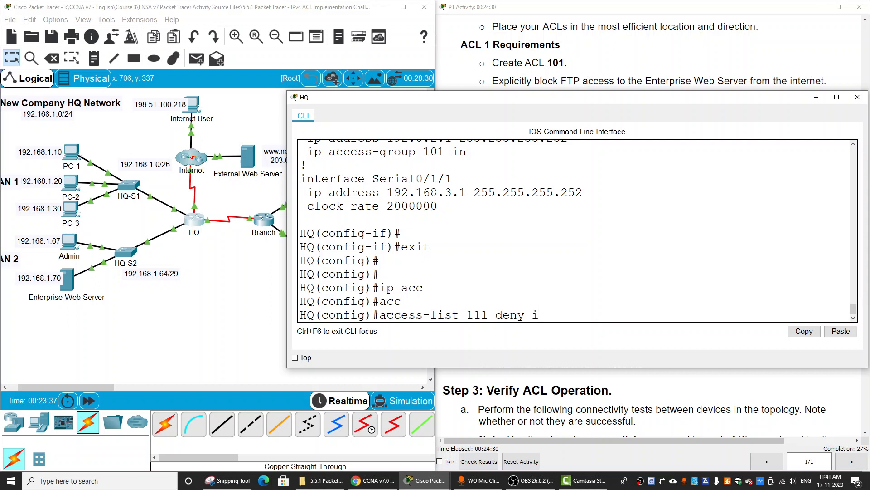
text(p a)
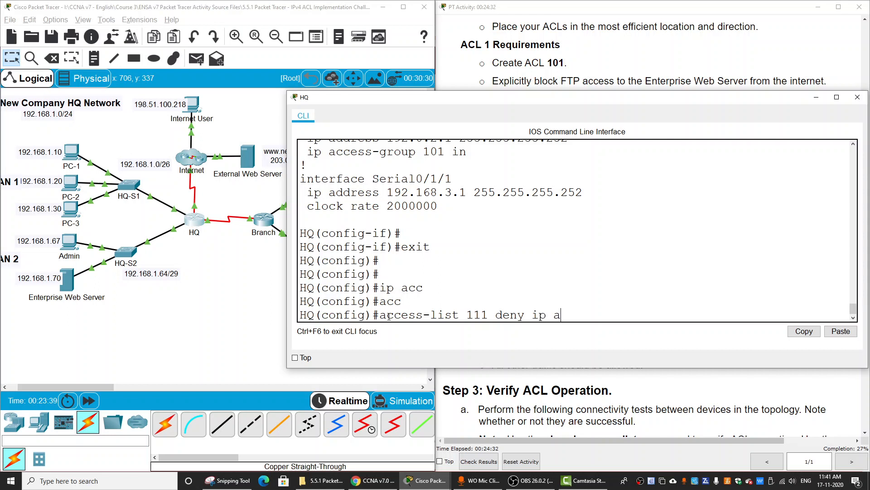
text(ny)
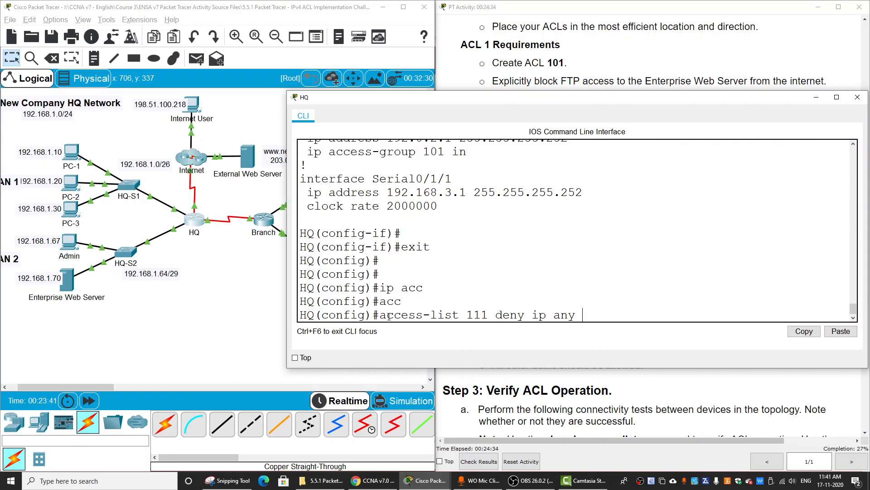
key(Backspace)
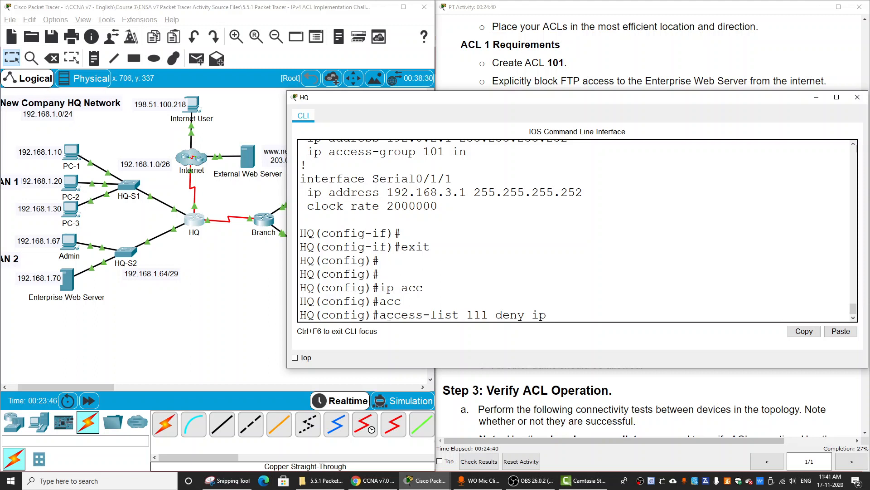
mouse_move(614, 332)
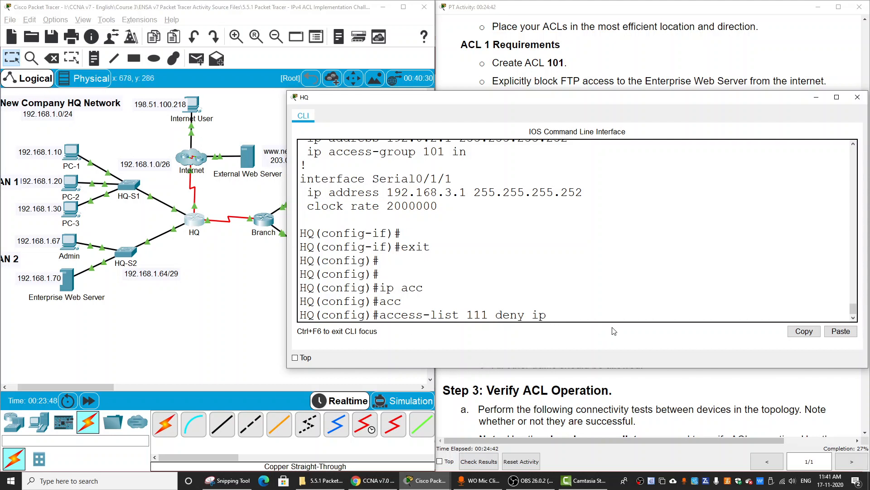
text(192)
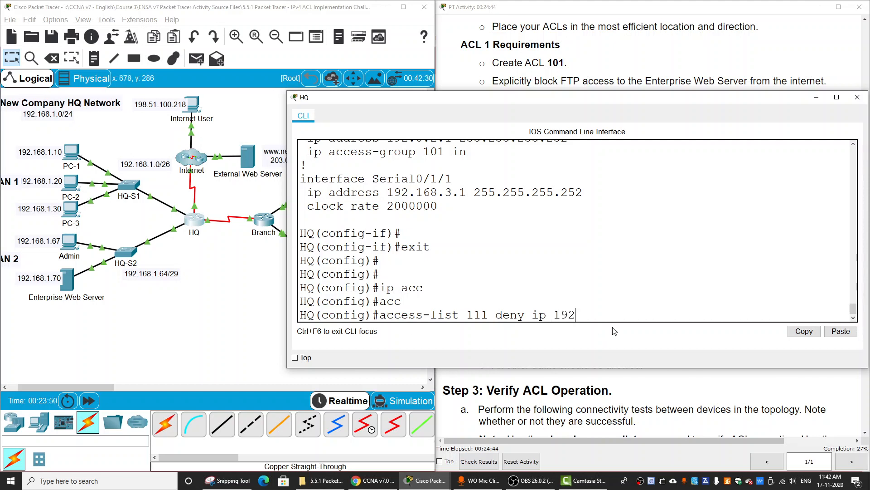
text(.168.)
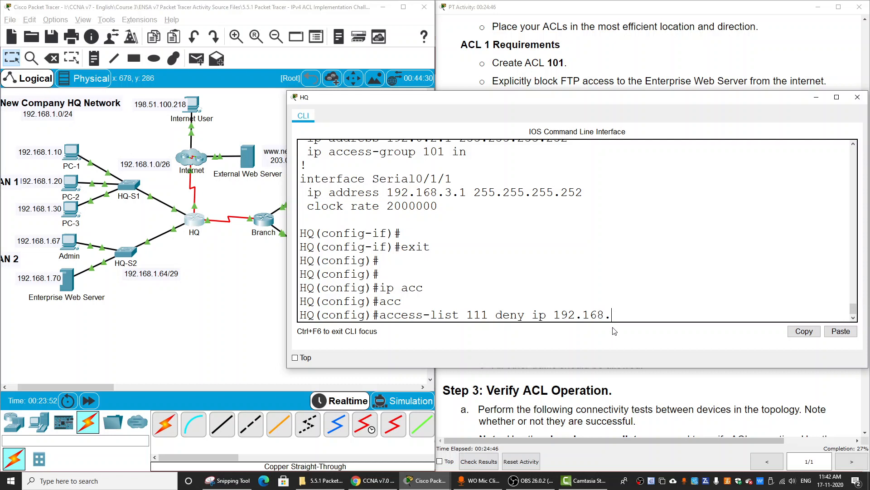
text(1.0)
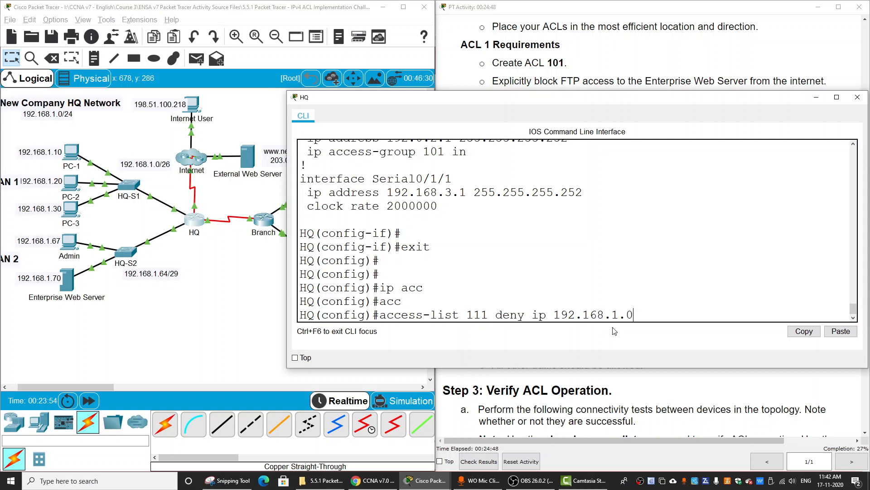
text(0.0.0.)
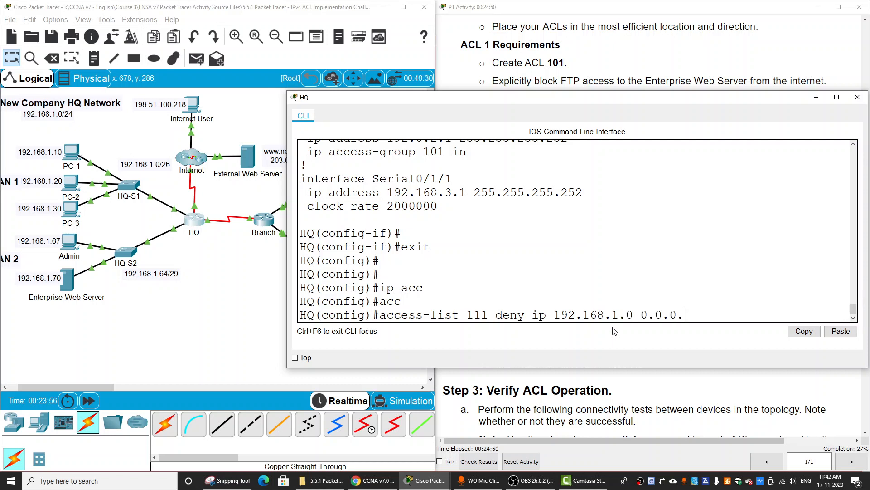
text(63)
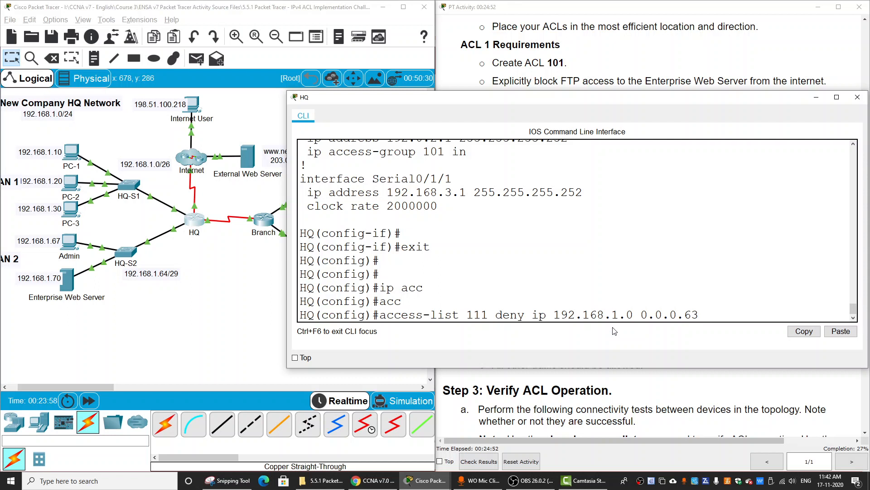
text(host)
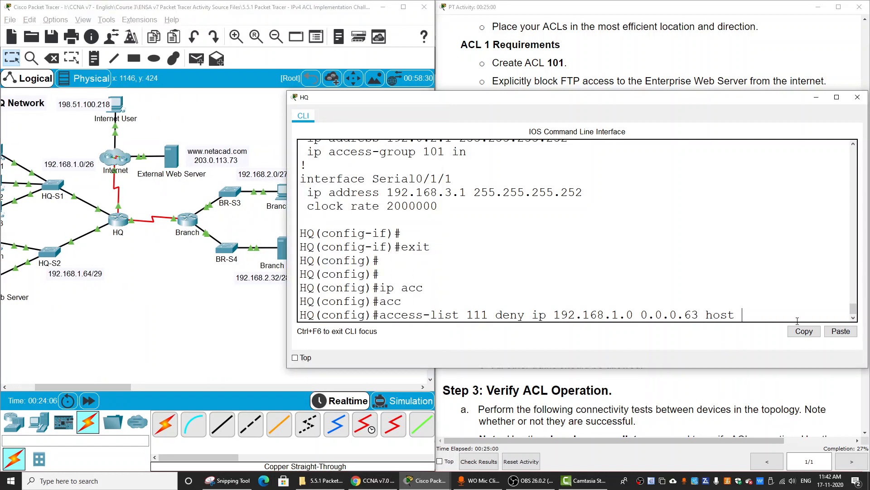
text(192.168.2.45)
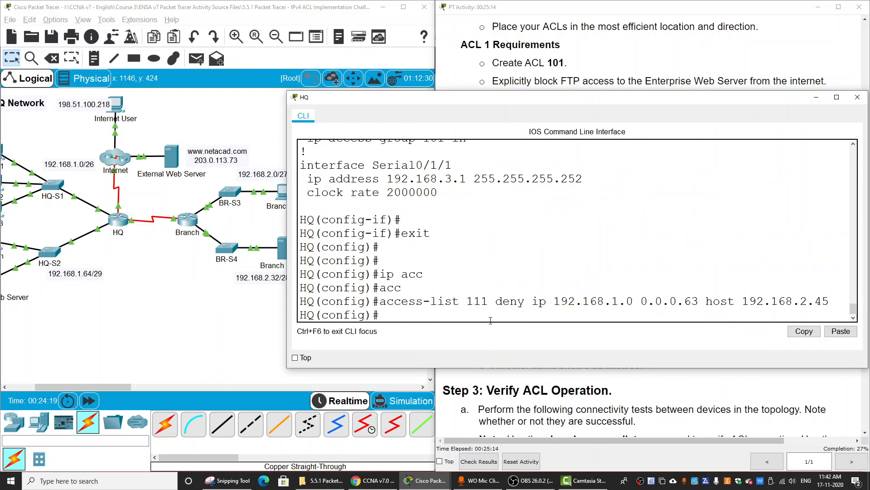
- Add 'access-list 111 permit ip any any' so all other traffic is allowed
text(access-list 111)
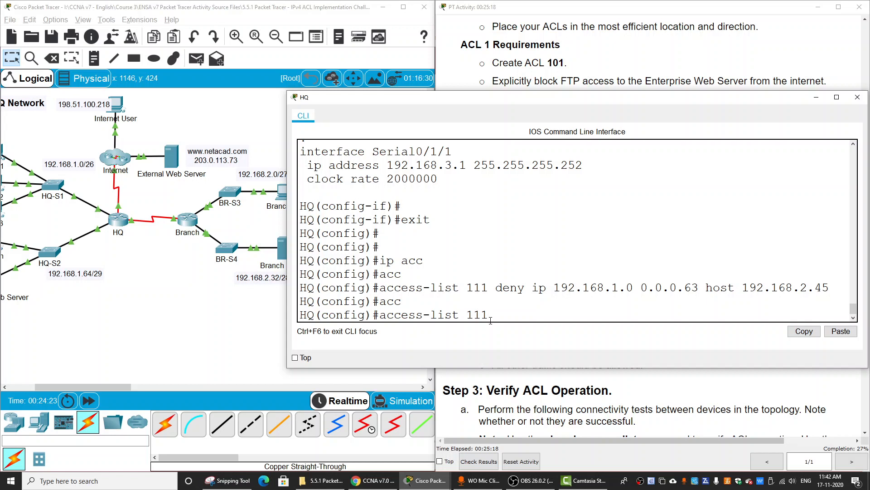
text(p)
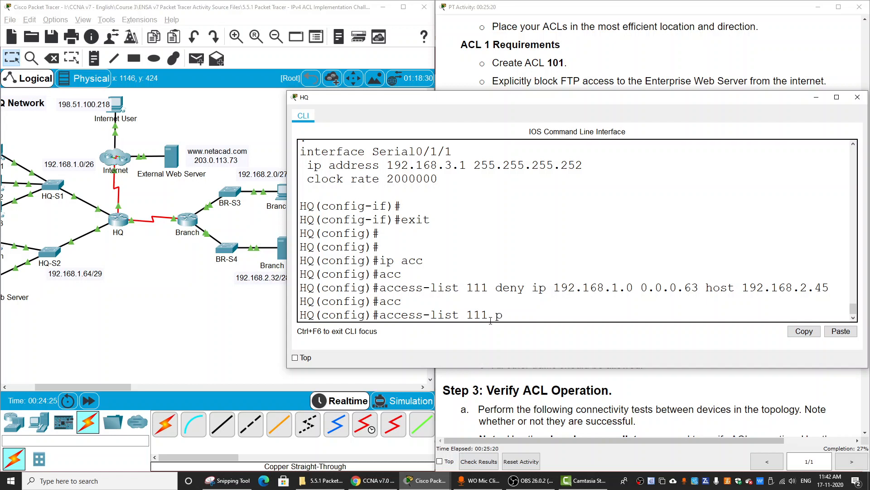
text(ermit ip)
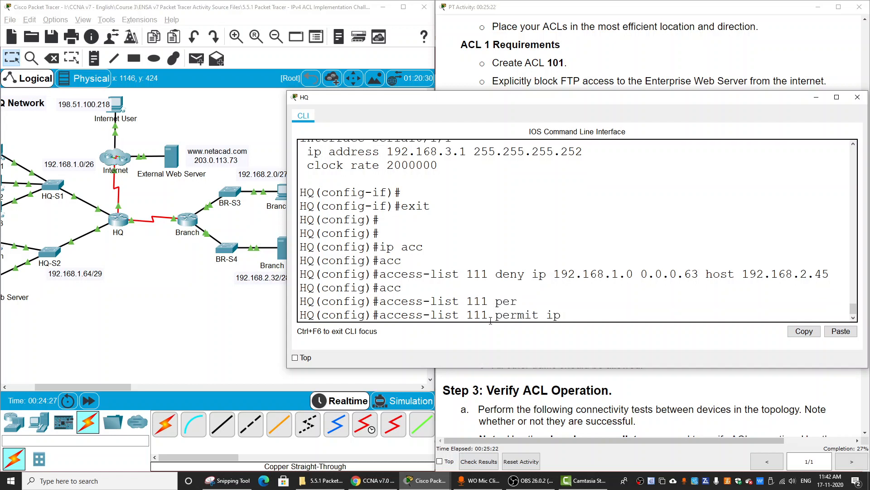
text(any an)
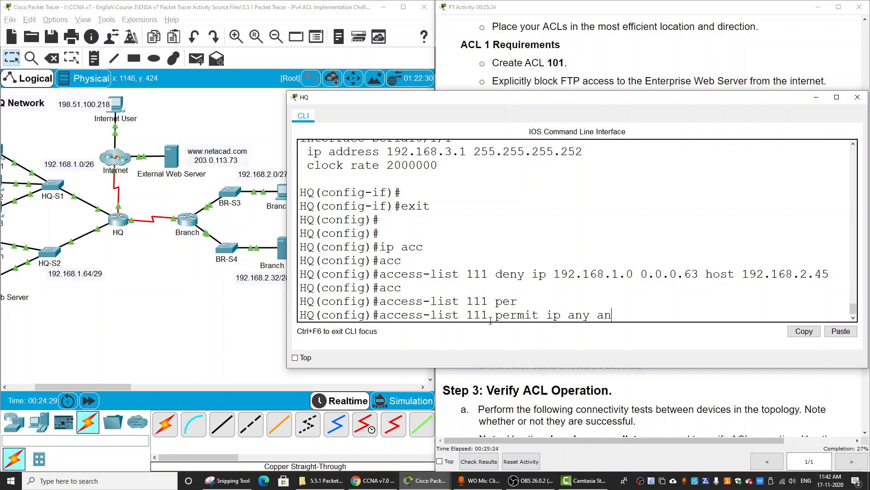
key(enter)
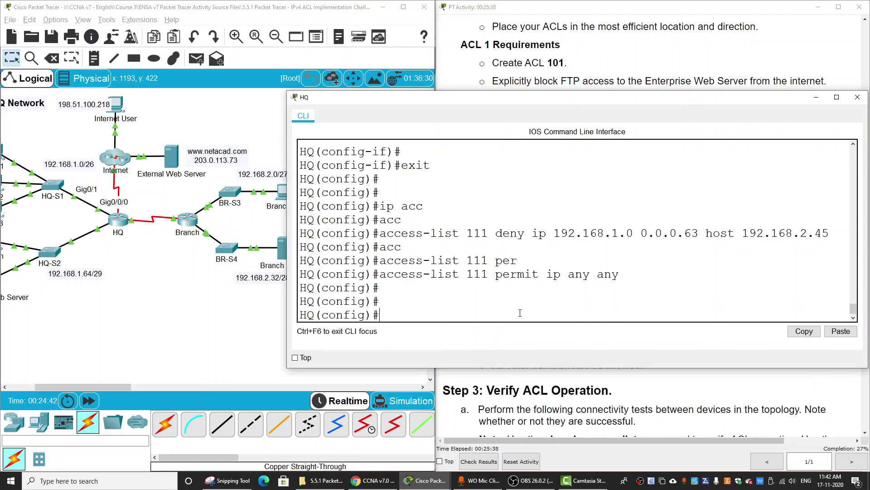
- Apply access-group 111 inbound on HQ's interface g0/0/0
text(int g0/0/0)
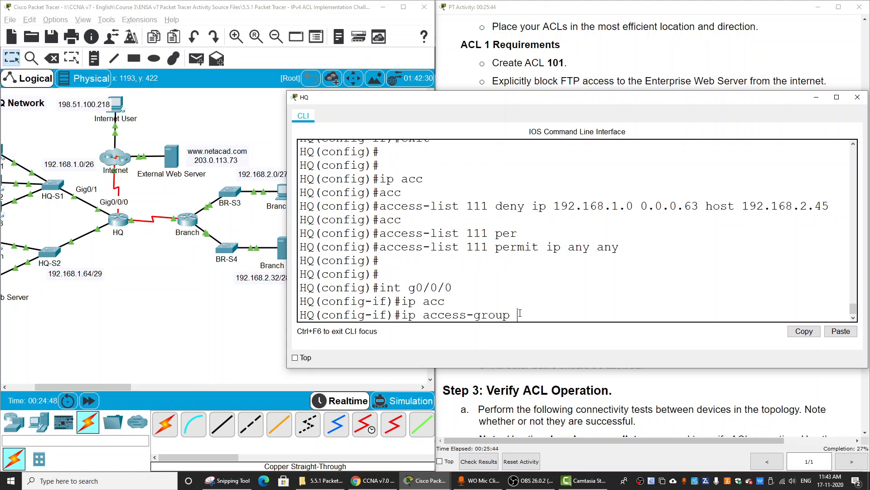
text(111)
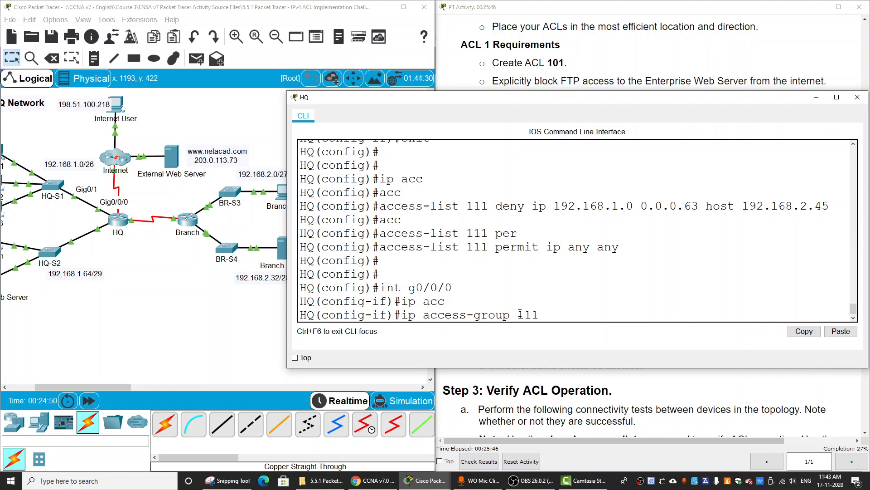
text(in)
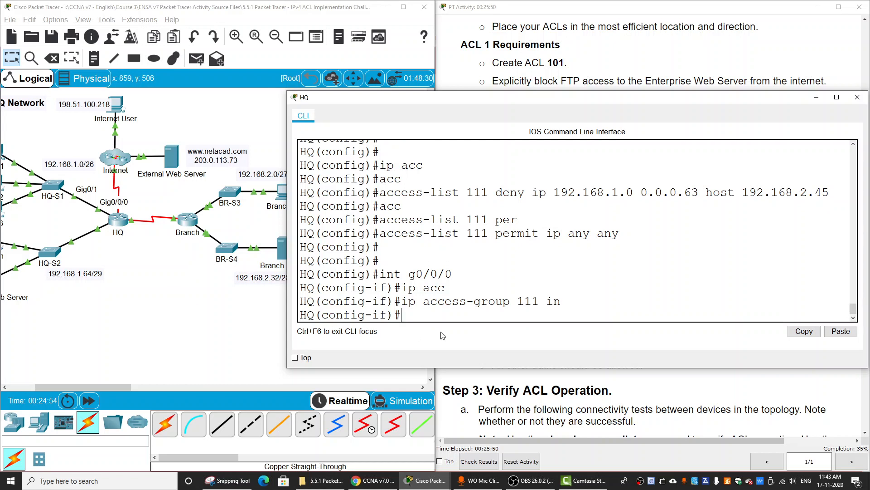
mouse_move(467, 326)
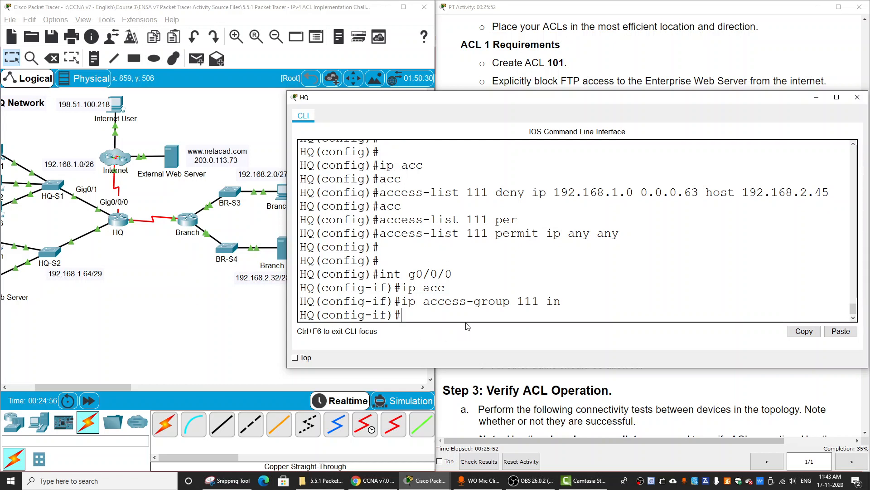
- Run 'do show access-lists' and highlight list 111's deny rule and source network
text(do show)
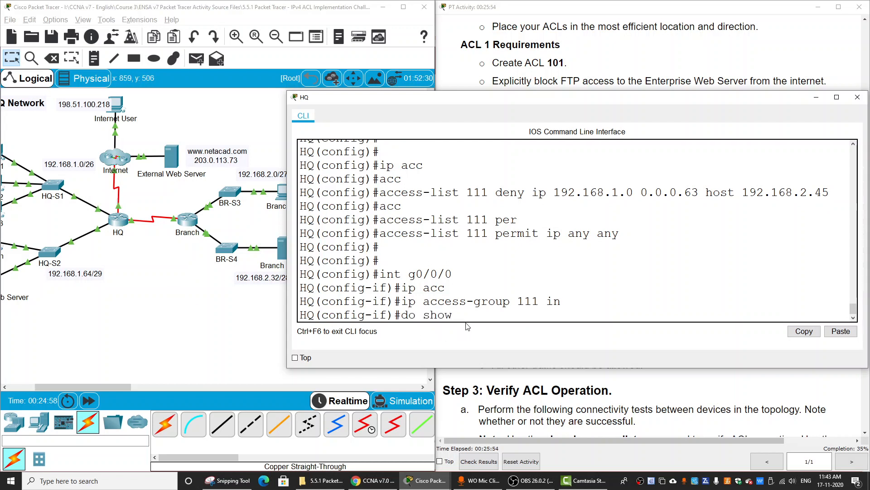
key(Return)
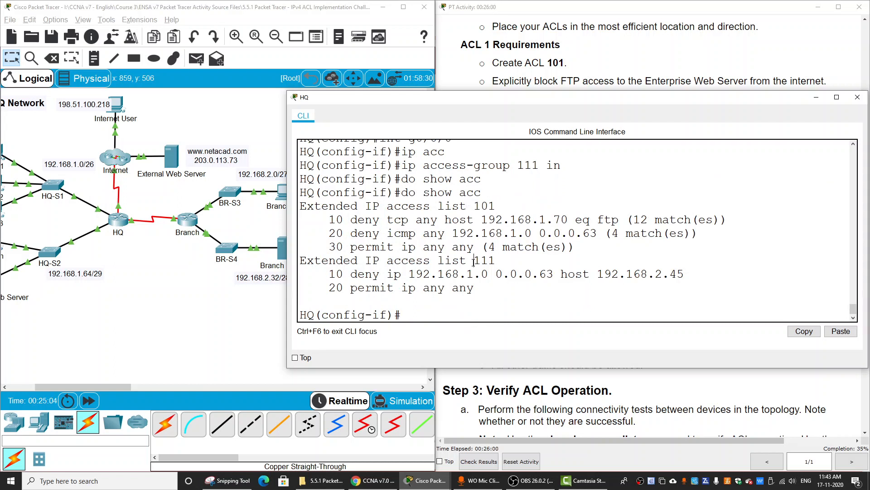
double_click(482, 260)
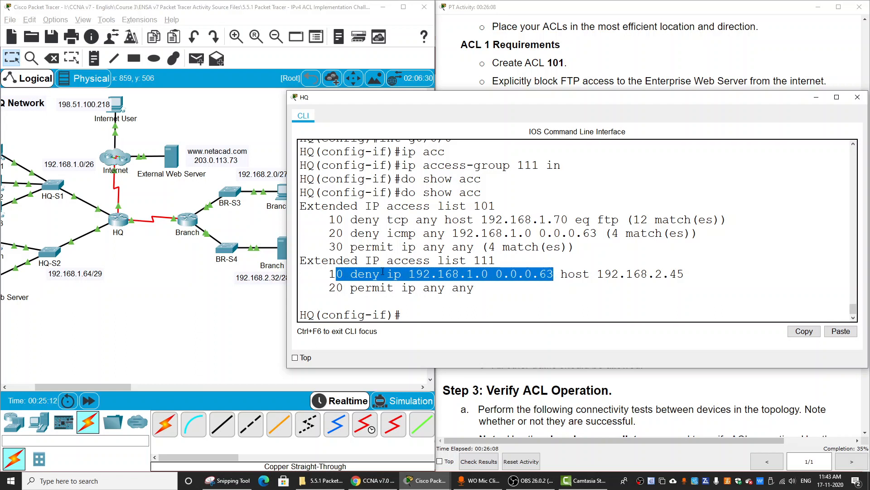
double_click(392, 274)
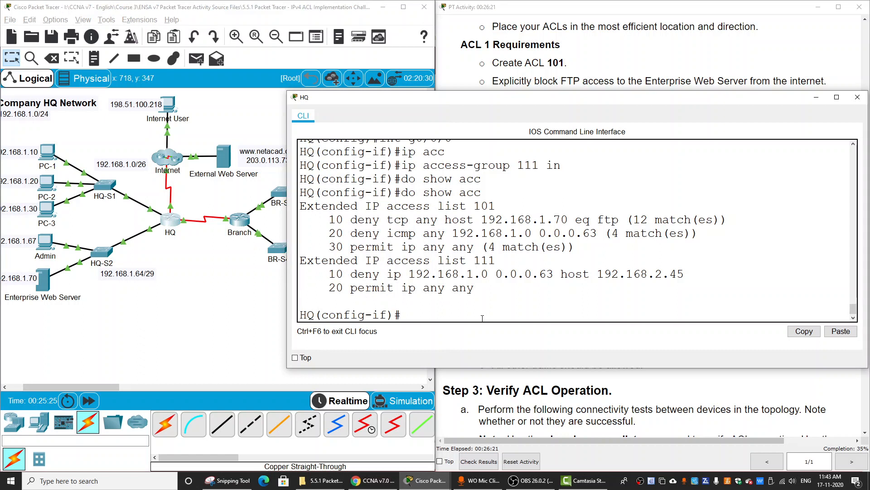
- Display HQ's running configuration and page to the interface access-group settings for 101 and 111
text(do show i)
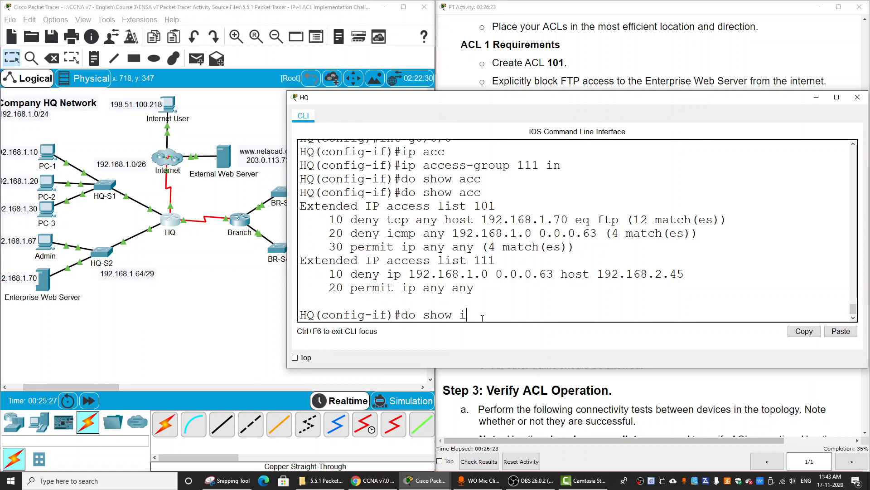
text(nt)
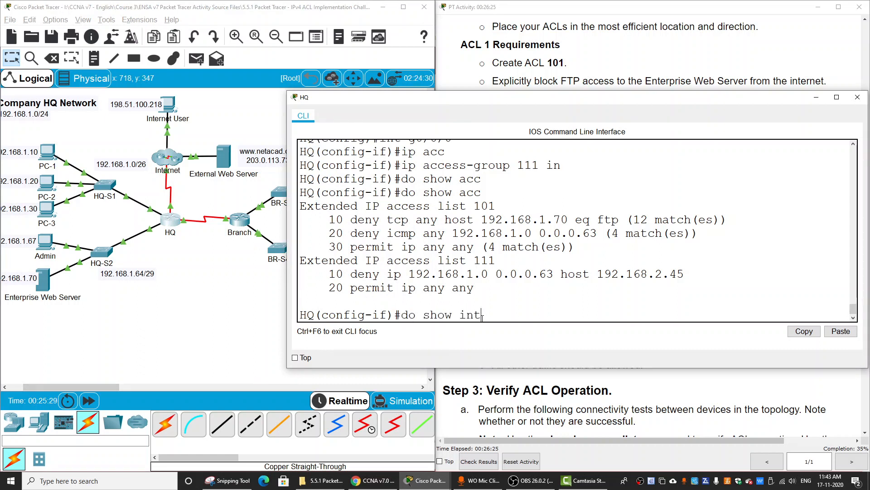
key(Backspace)
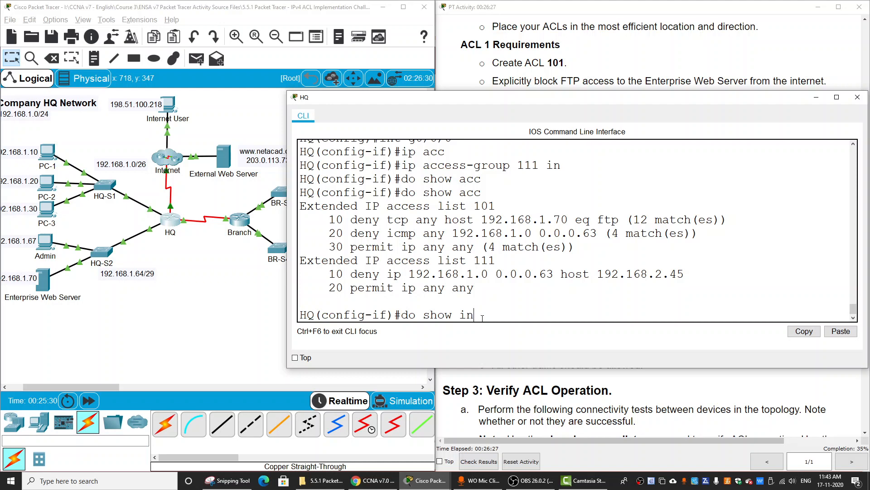
key(Return)
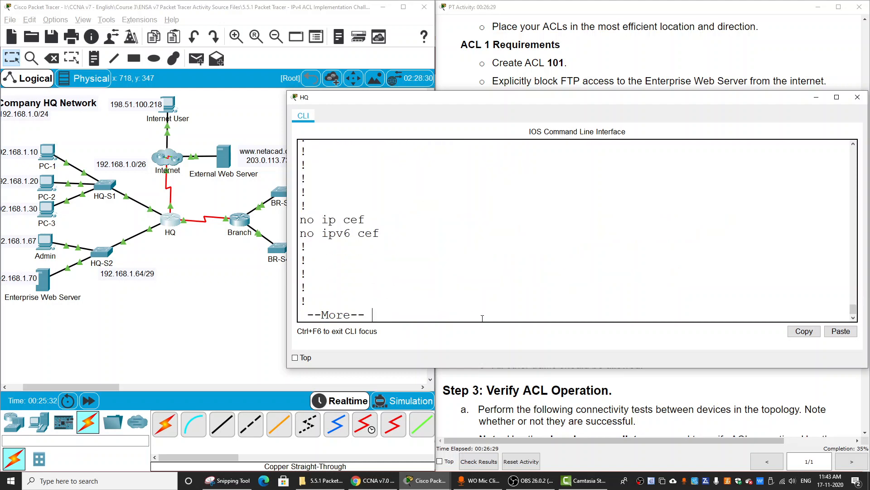
key(space)
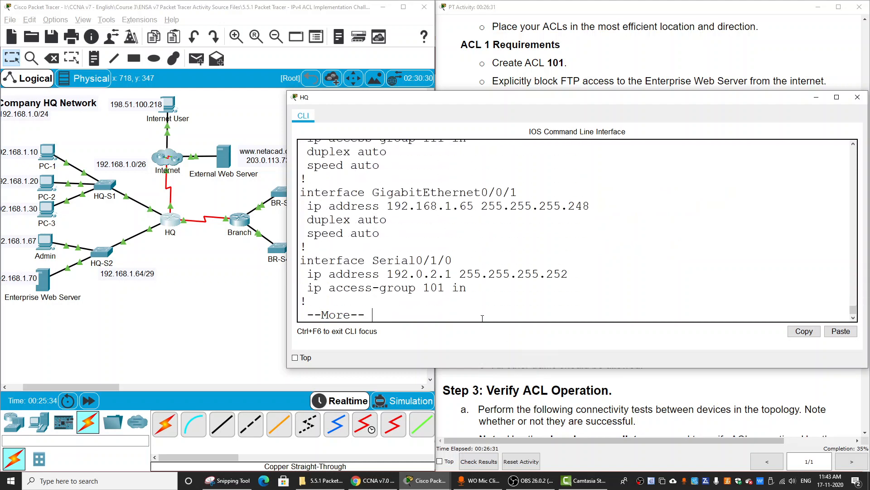
key(space)
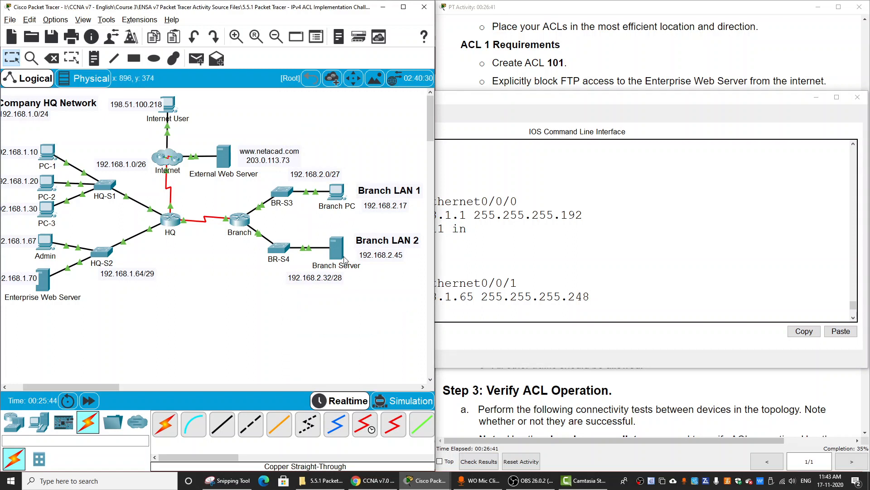
mouse_move(48, 155)
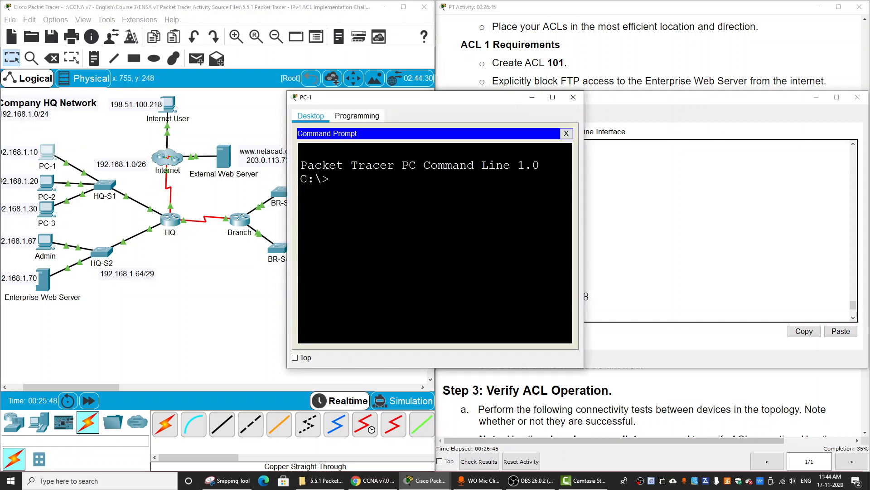
- Ping a 192.168.2.x Branch LAN address from PC-1 to test the ACLs
text(ping)
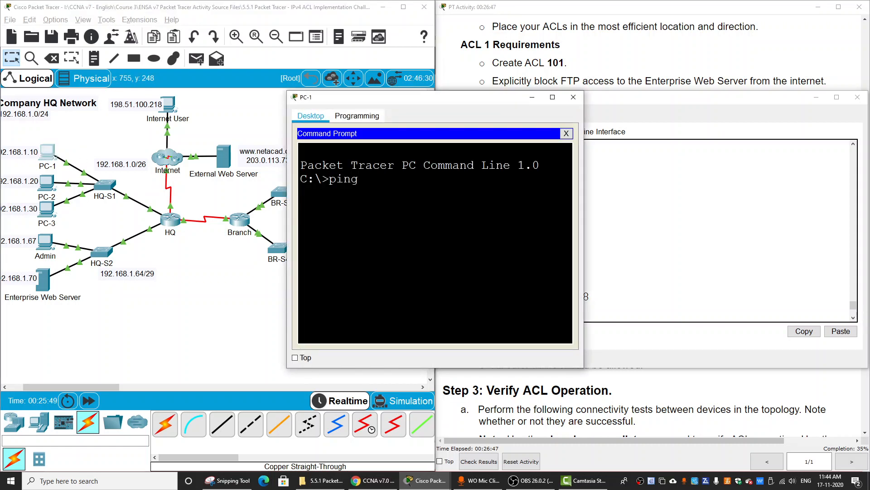
text(192.16)
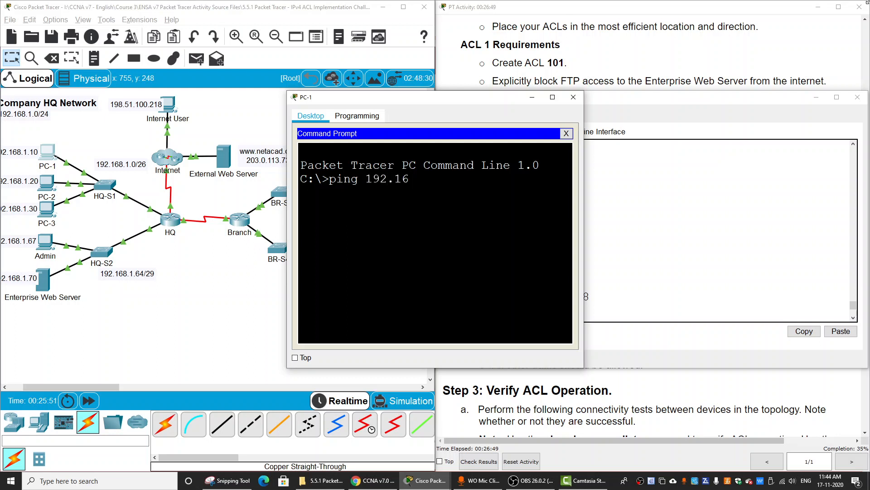
text(8.2)
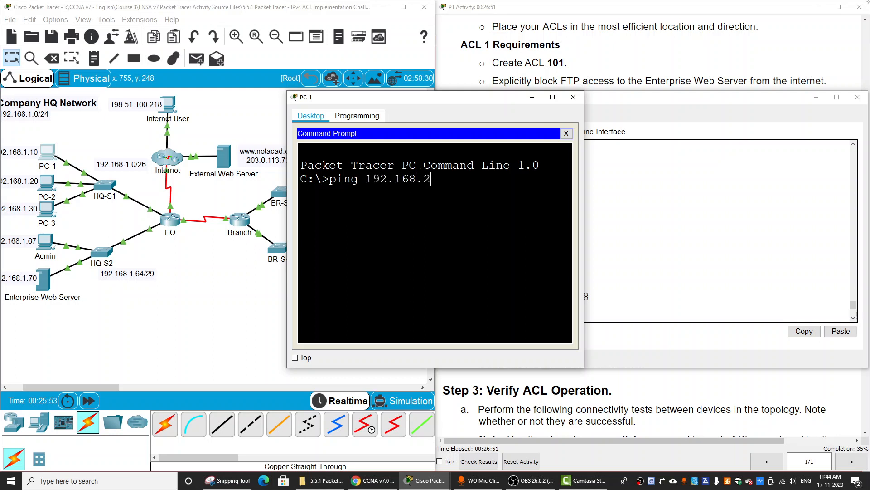
key(Return)
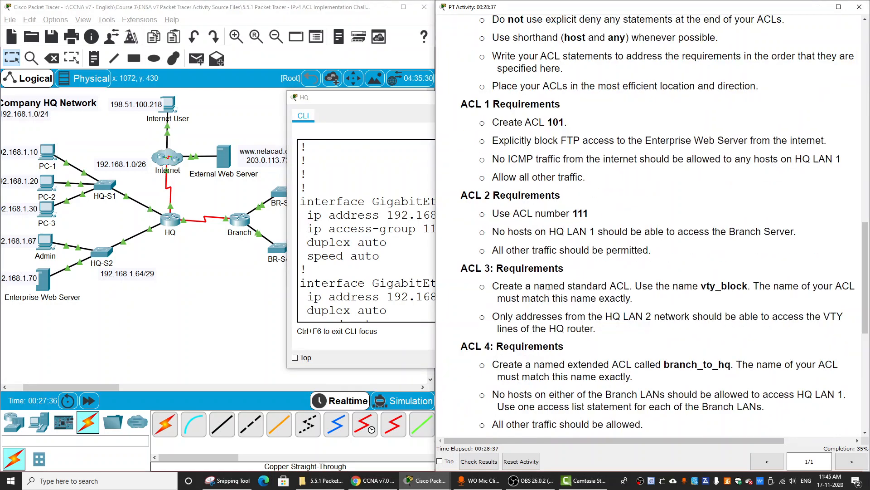
- Highlight the ACL 3 heading and scroll to Step 3: Verify ACL Operation
double_click(478, 268)
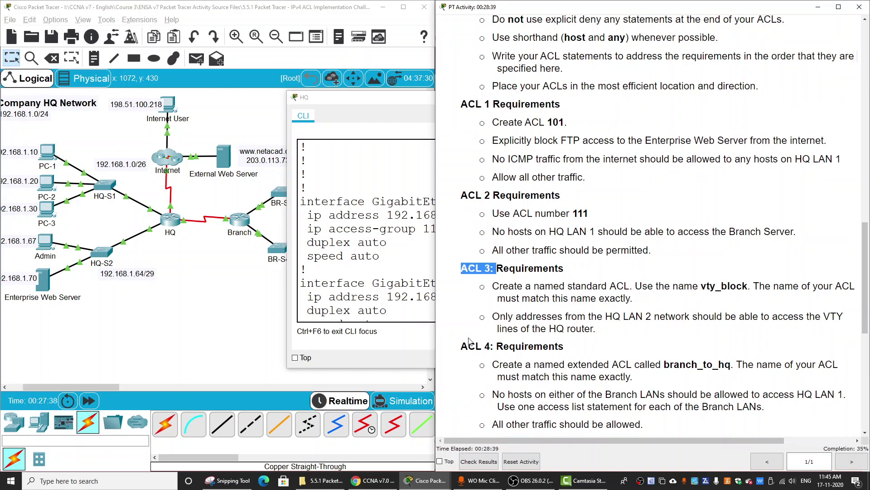
scroll(down, 3)
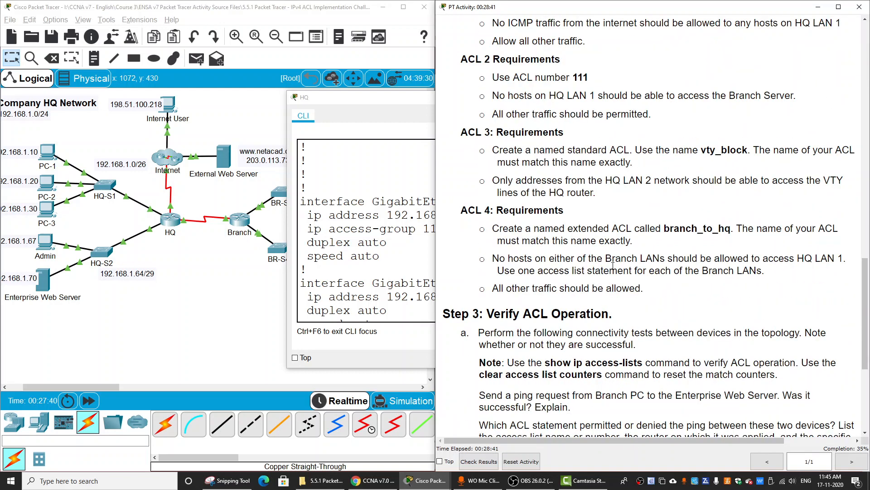
scroll(down, 3)
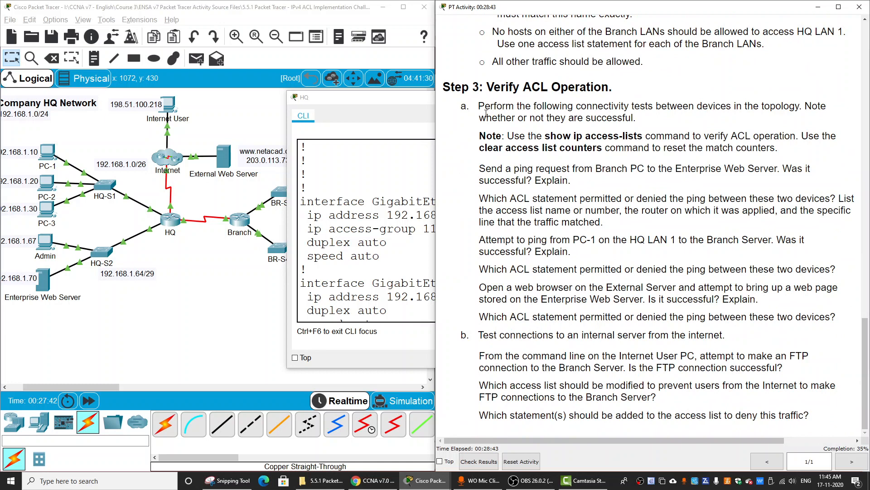